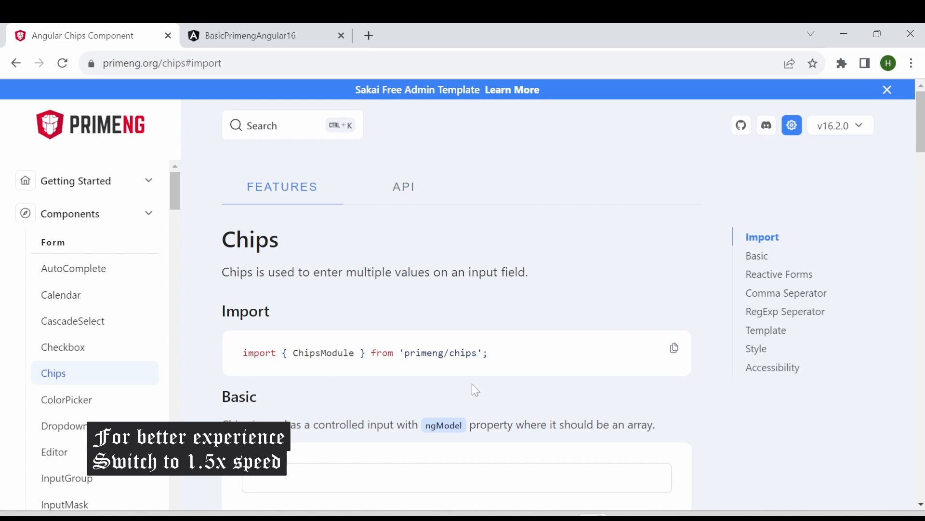
Enter three test chips (hjgfsdhfg, hdgfhsdf, fhsdgfhsdgf) in the PrimeNG Basic Chips demo.
scroll("down", 3)
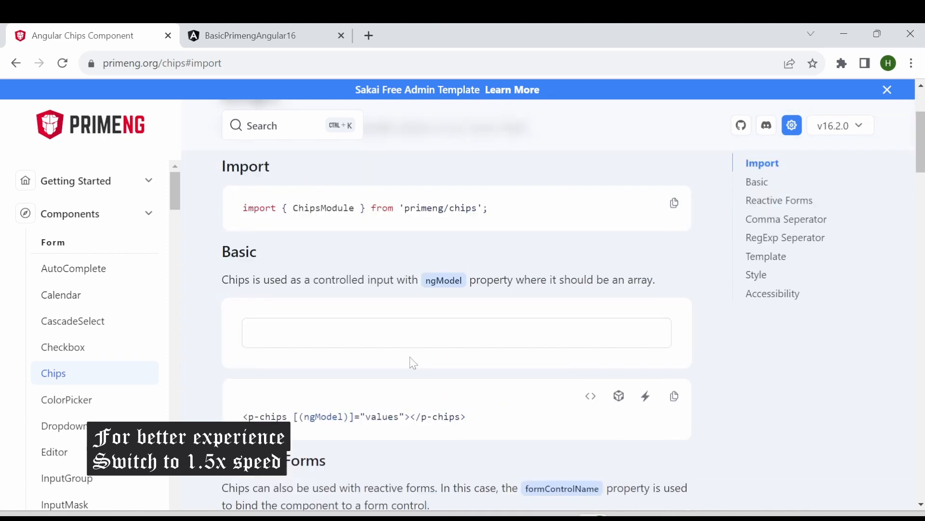
left_click(456, 332)
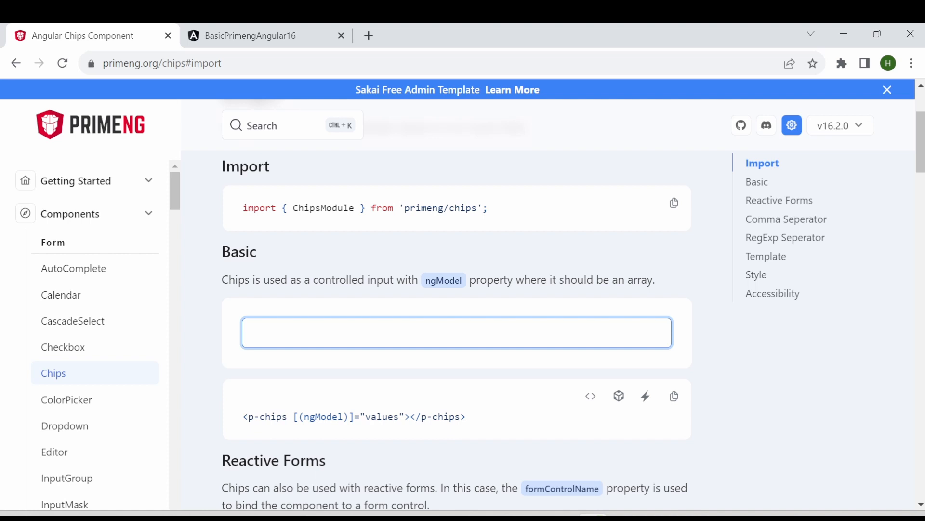
type("hjgfsdhfg")
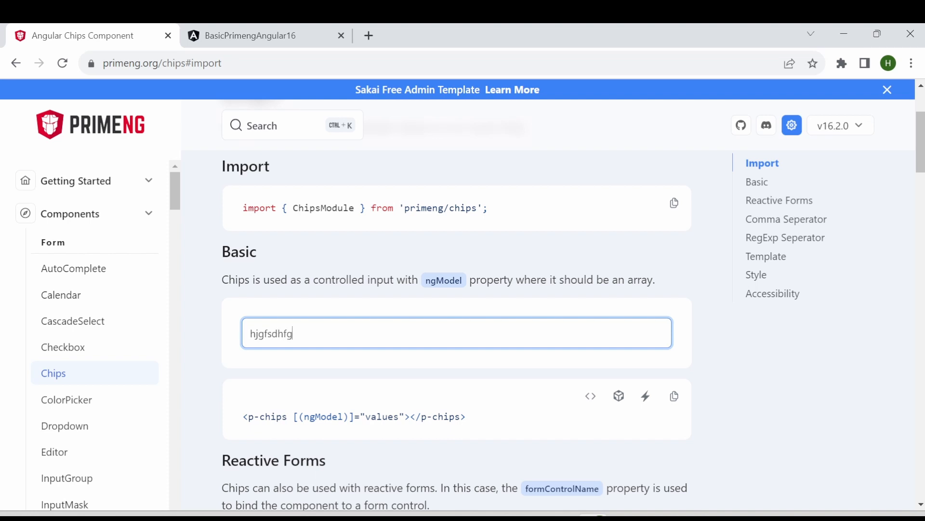
key("Enter")
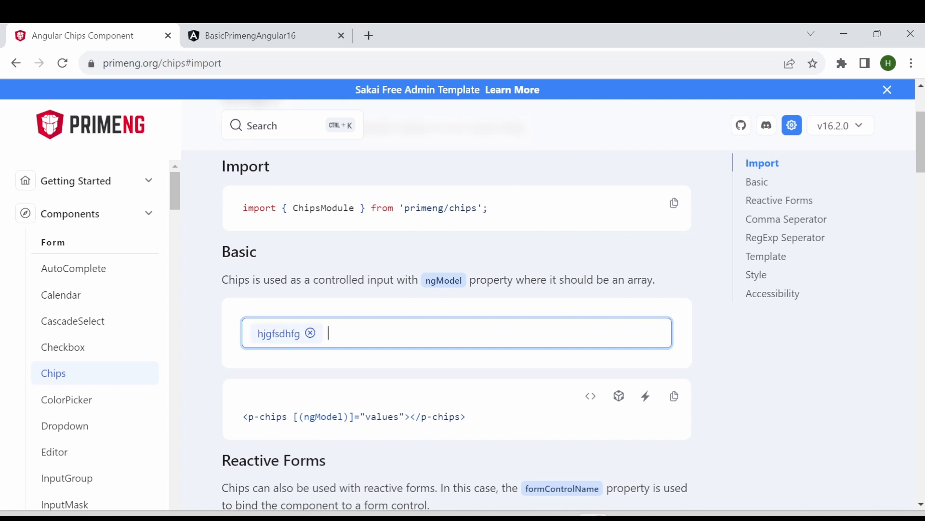
type("hdgfhsd")
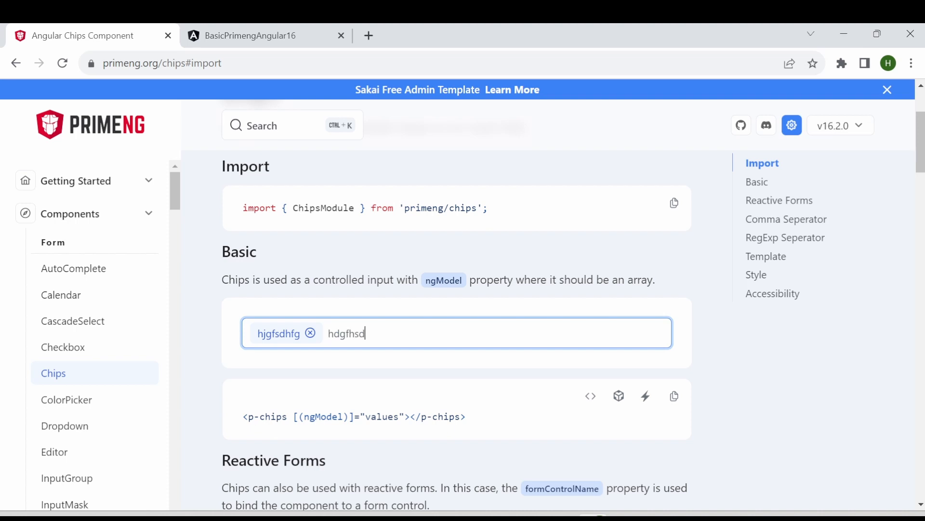
type("f")
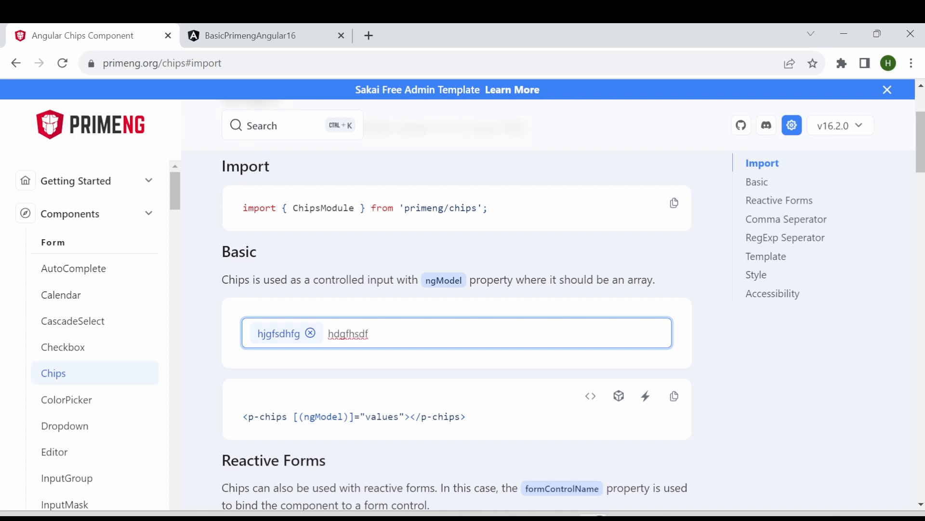
key("Enter")
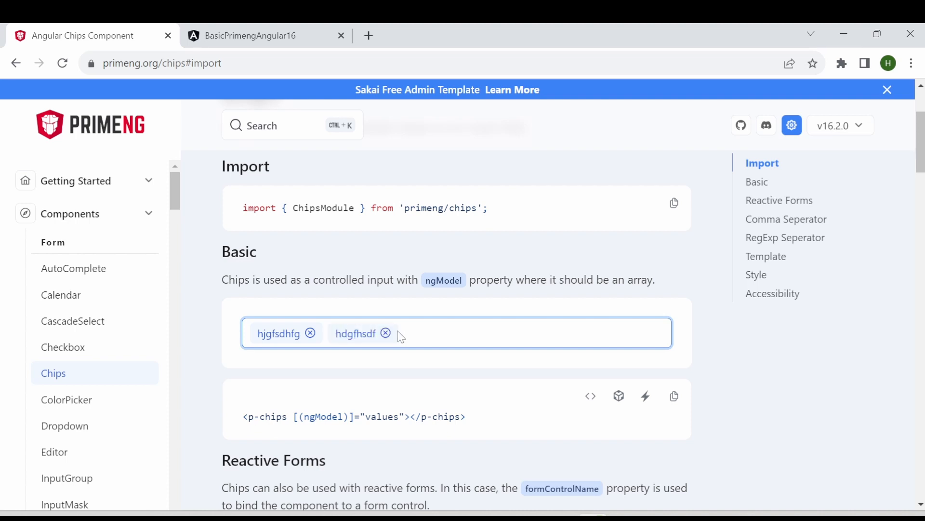
left_click(408, 334)
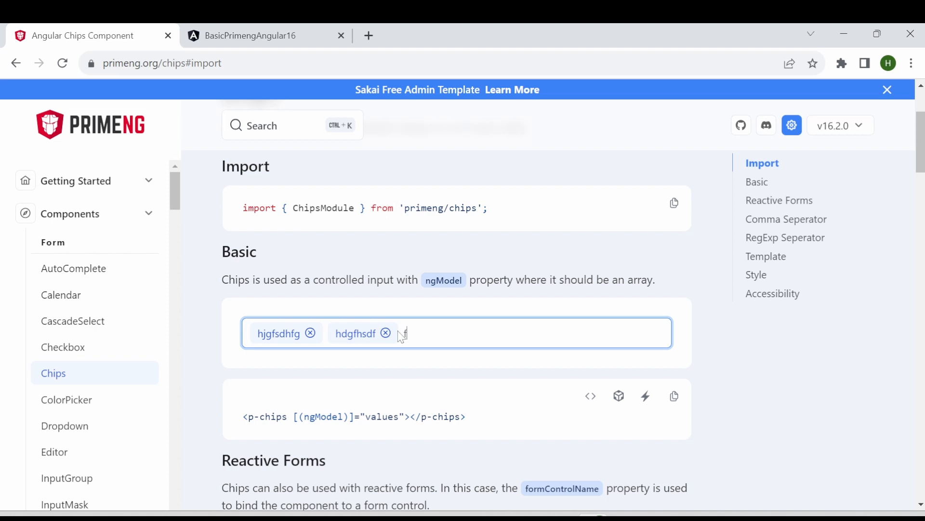
type("fhsdgfhsdgf")
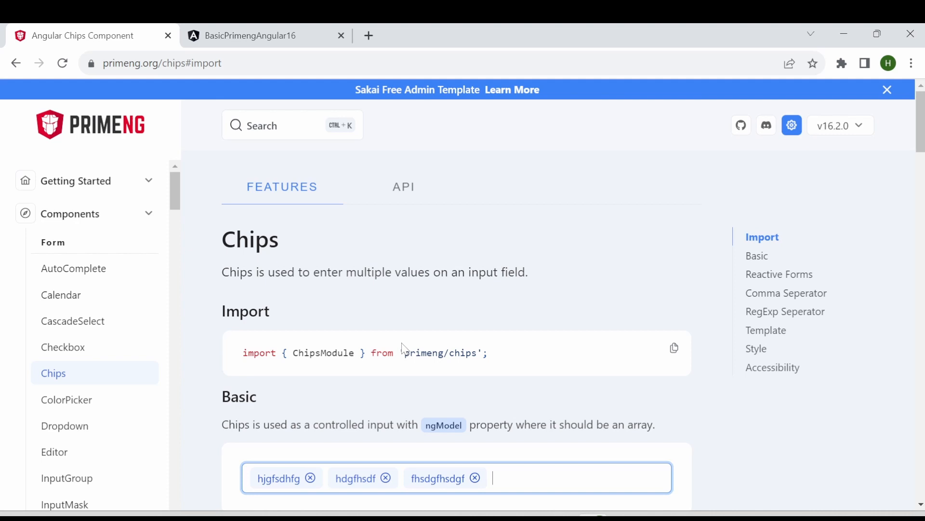
mouse_move(669, 357)
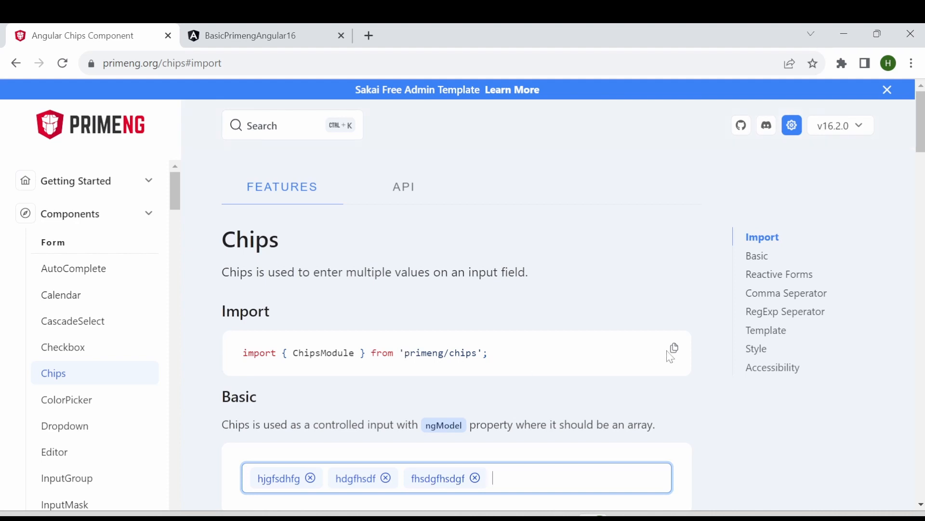
mouse_move(680, 365)
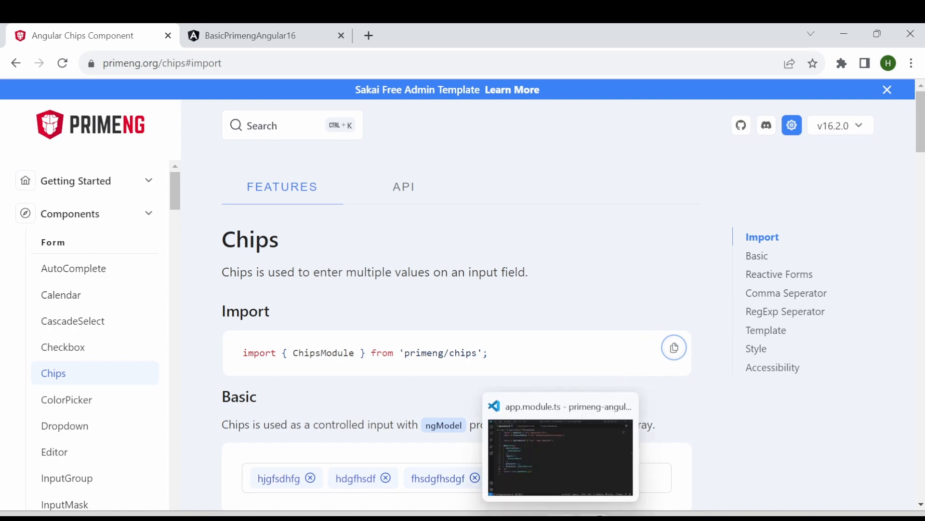
Import ChipsModule from 'primeng/chips' and add it to the module's imports.
left_click(560, 458)
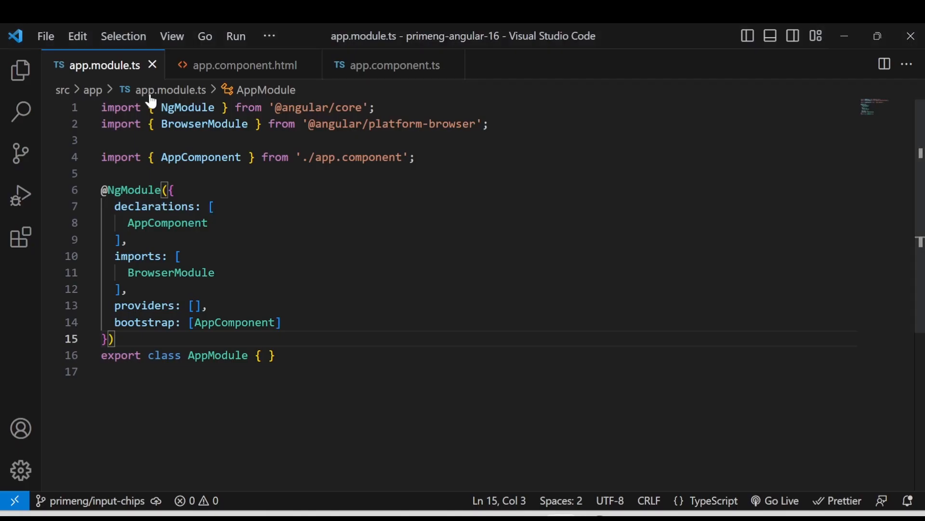
mouse_move(99, 65)
type(",")
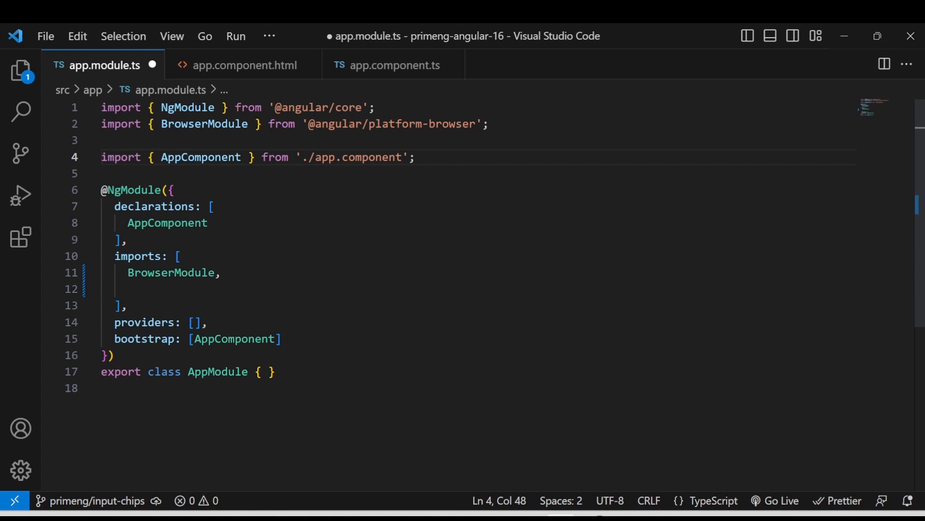
type("import { ChipsModule } from 'primeng/chips';")
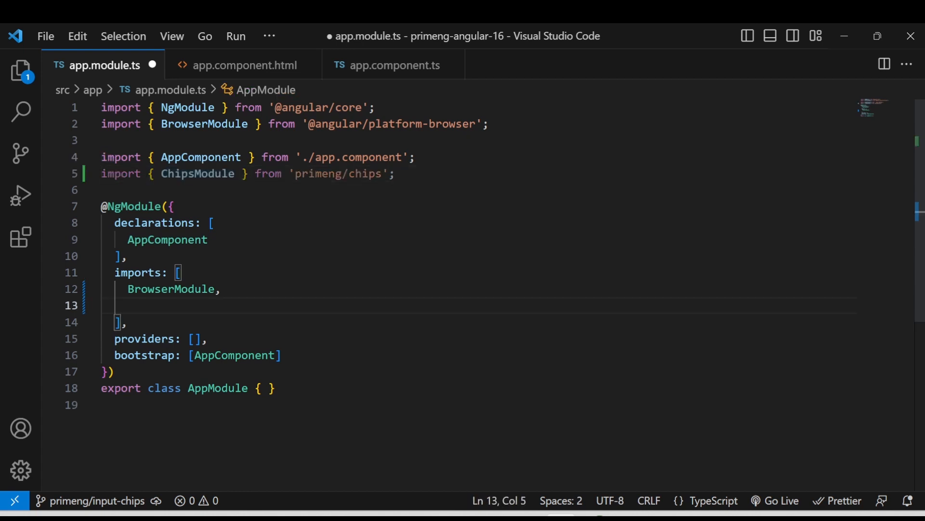
type("ChipsModule")
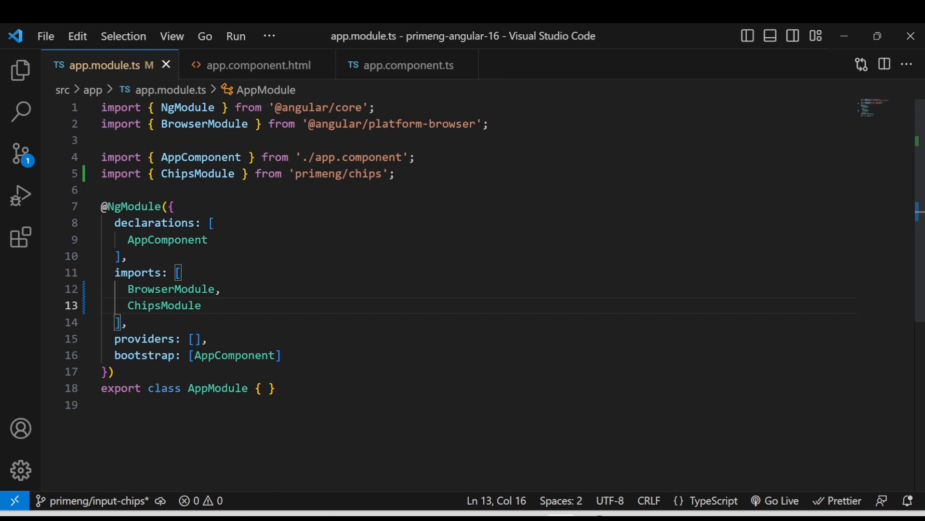
type("import {")
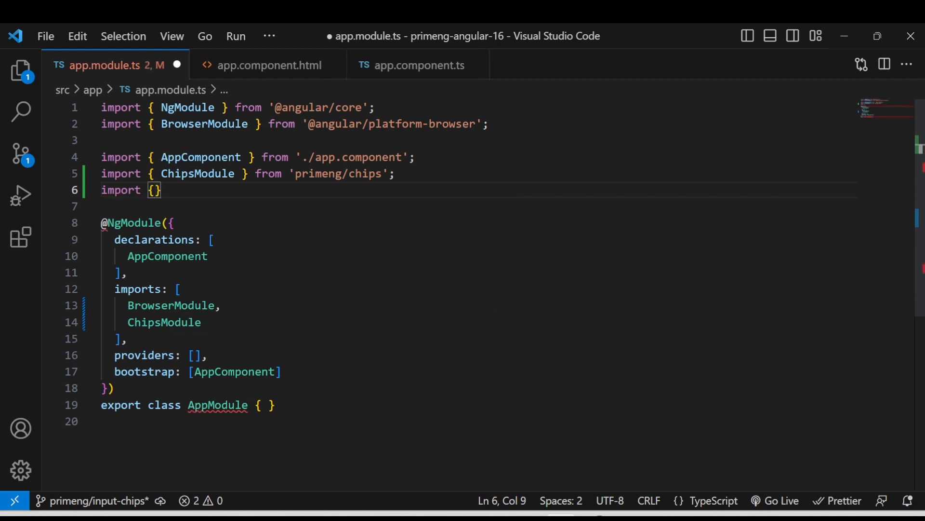
type("Form")
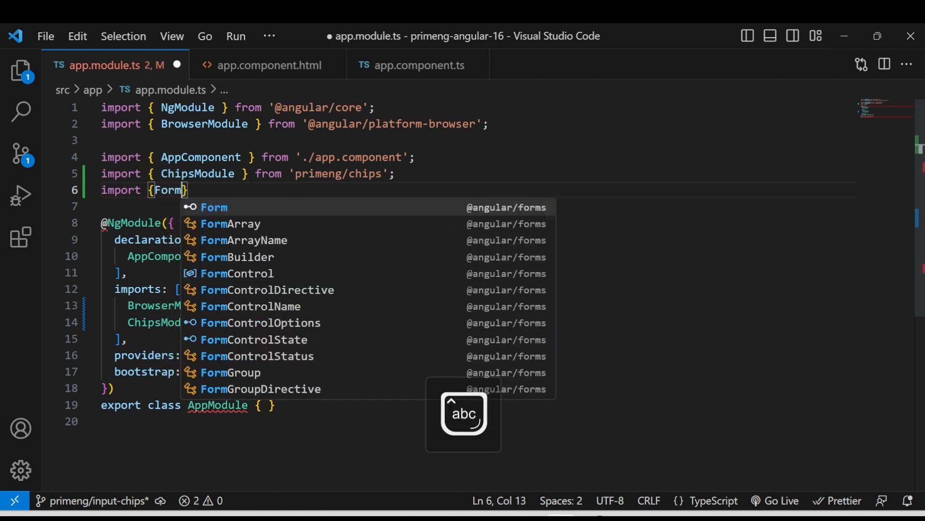
type("s")
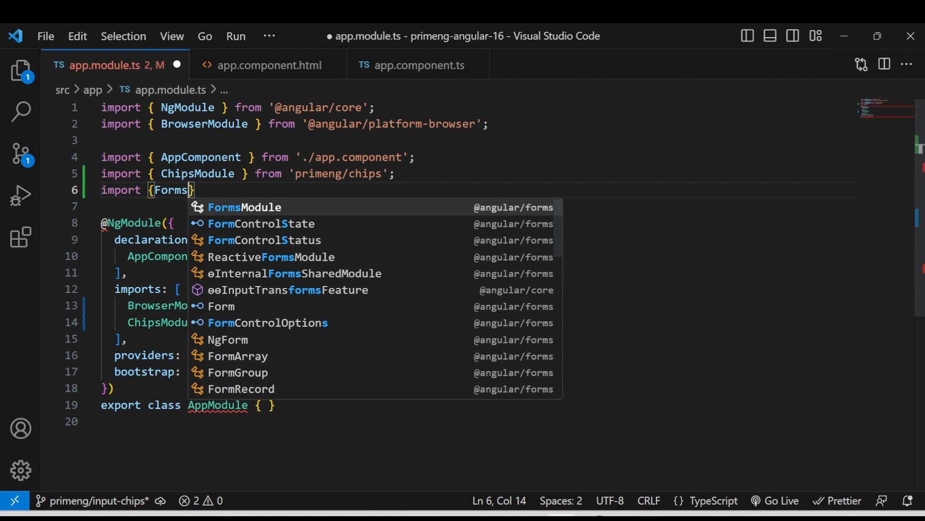
left_click(244, 207)
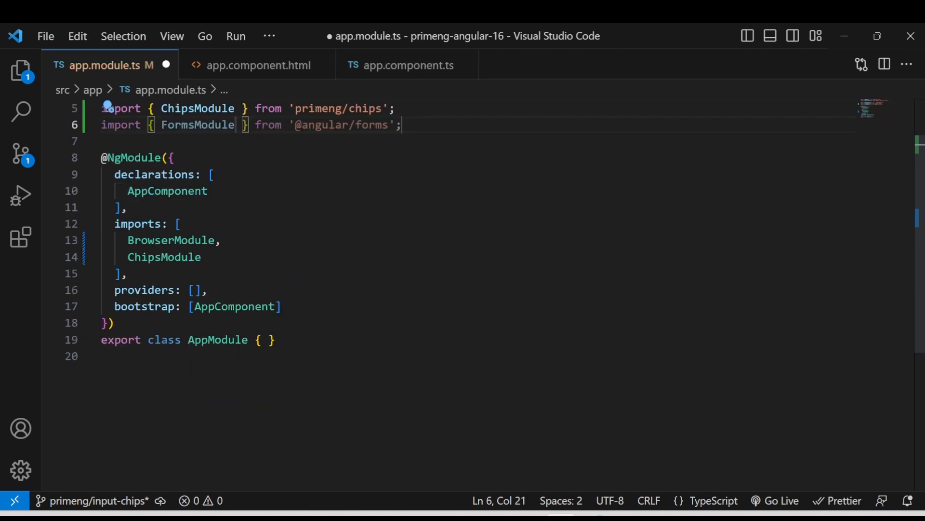
double_click(197, 124)
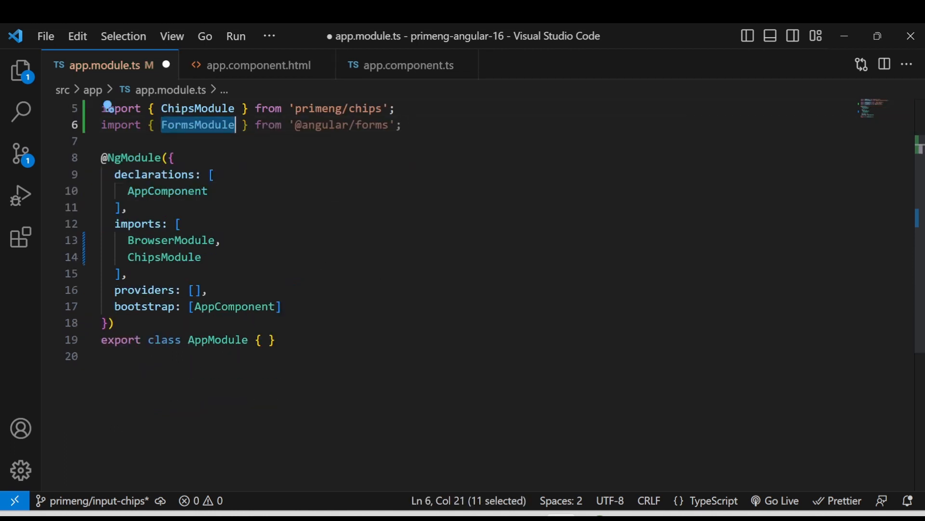
type("FormsModule")
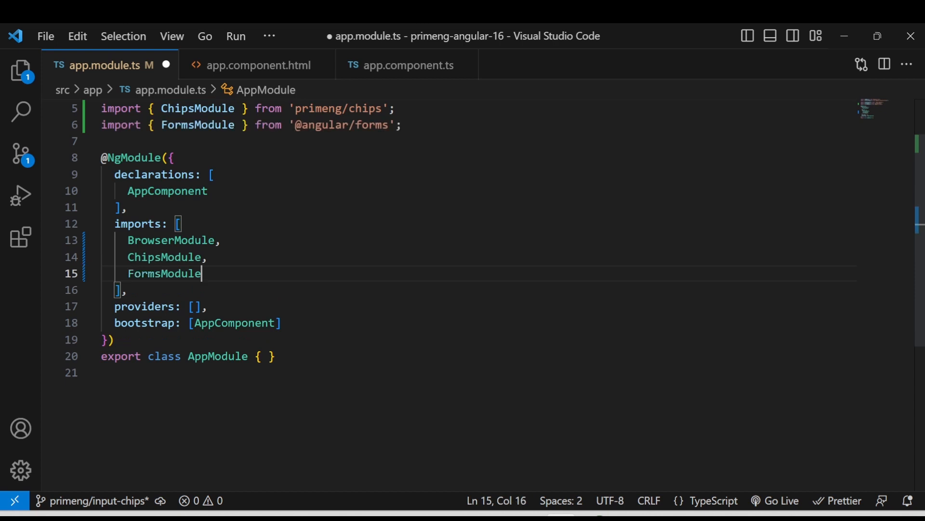
key("Ctrl+s")
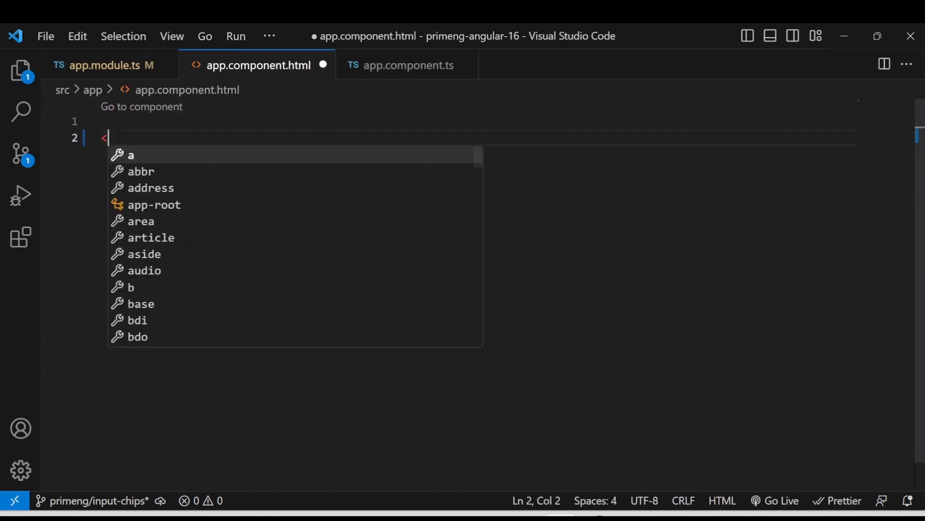
Add <p-chips [(ngModel)]="values"></p-chips> to app.component.html.
type("p-chips")
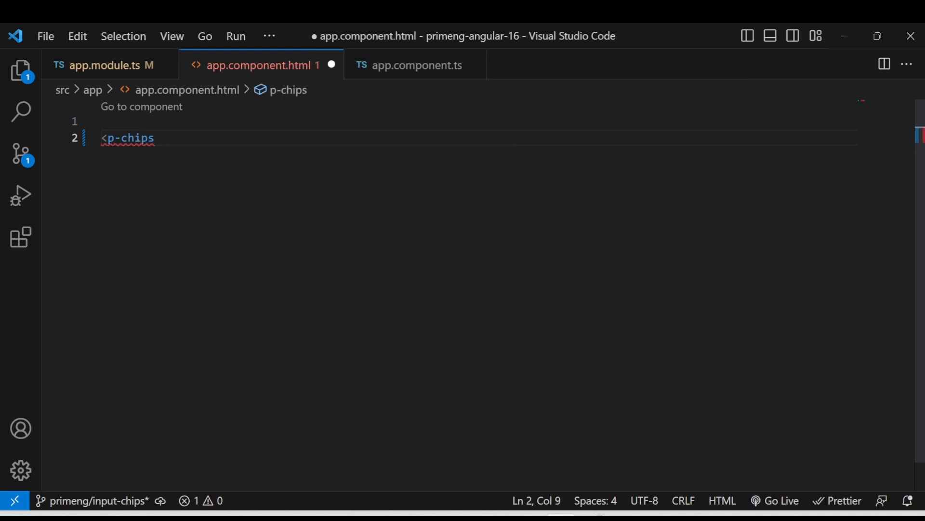
type(">[")
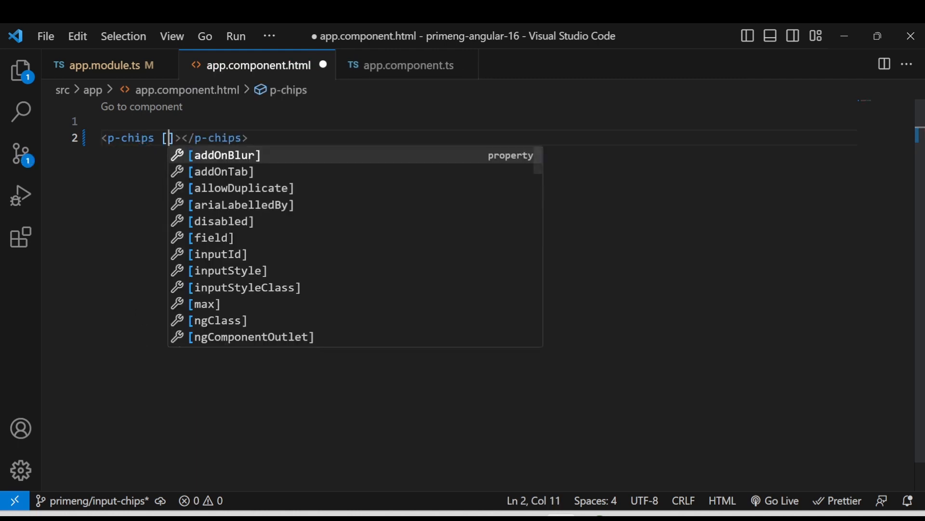
type("(ngModel")
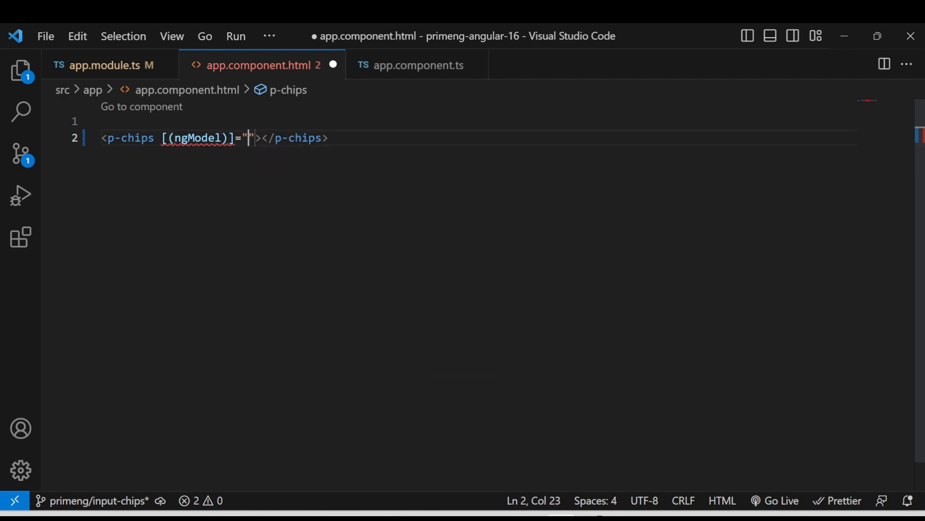
type("val")
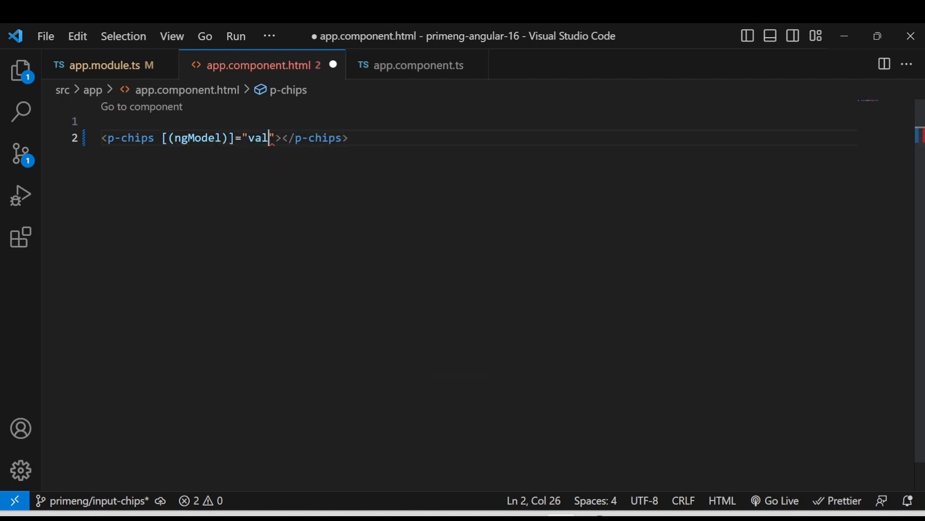
type("ues")
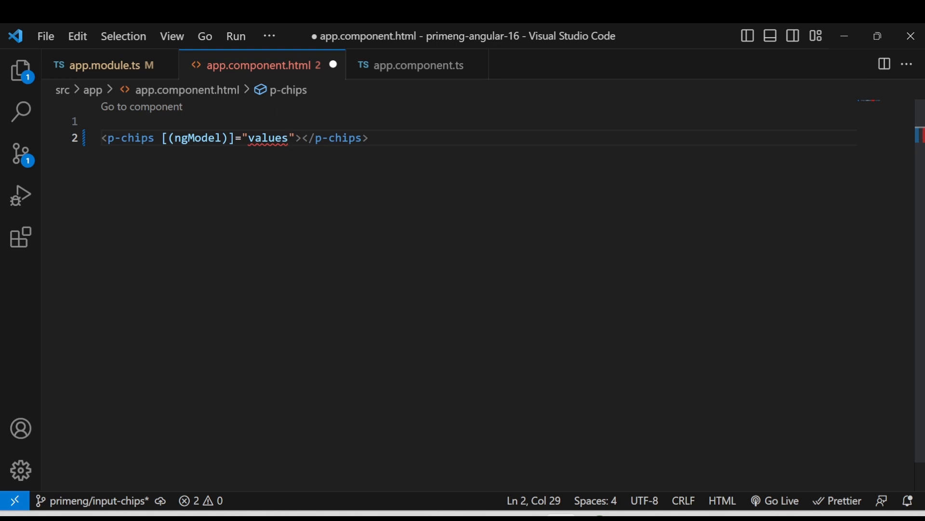
double_click(268, 139)
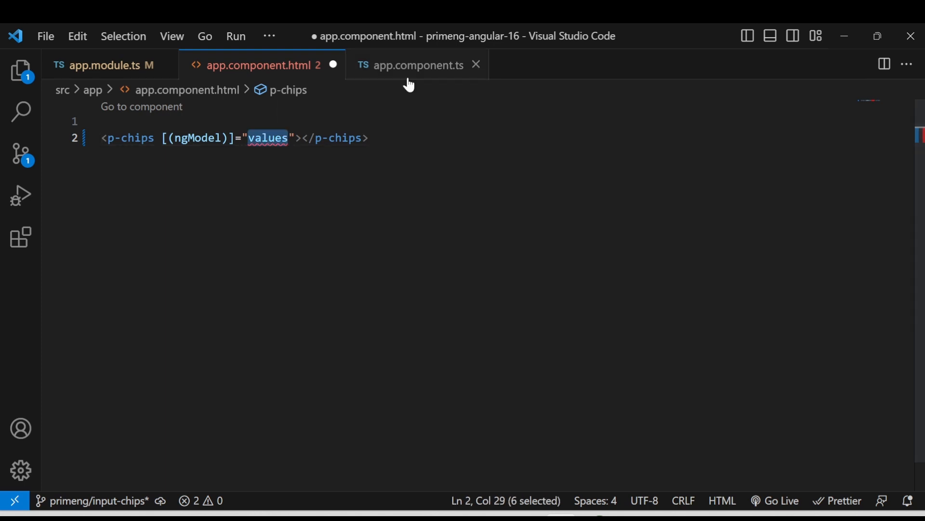
Declare the property values = [] in AppComponent in app.component.ts.
left_click(418, 65)
type("values =")
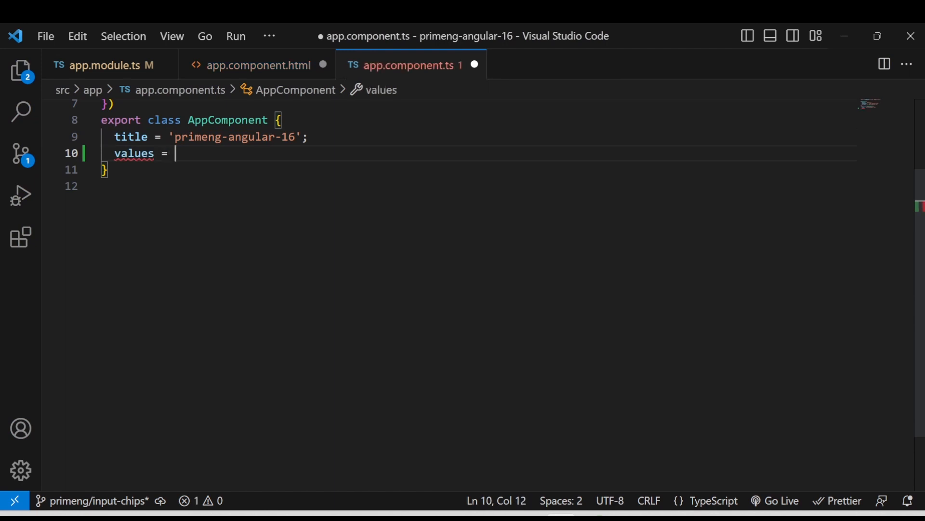
type("[]")
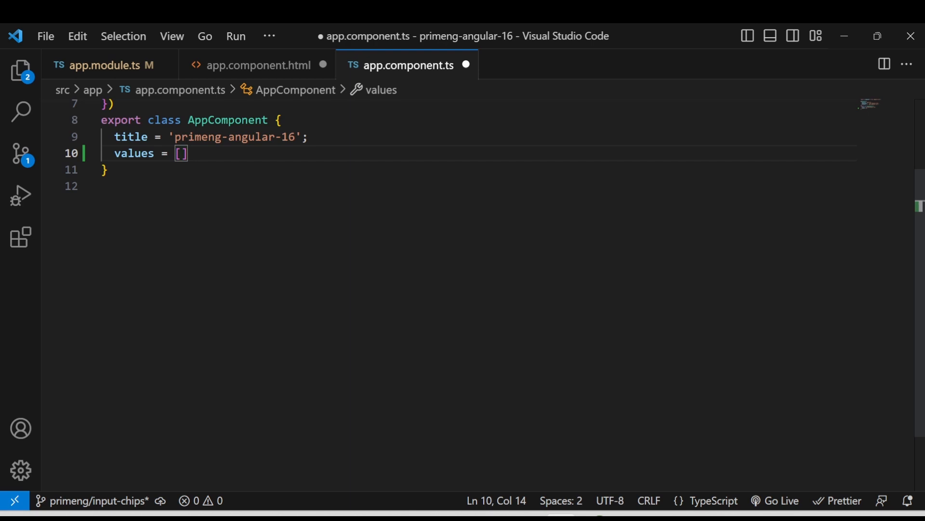
left_click(258, 65)
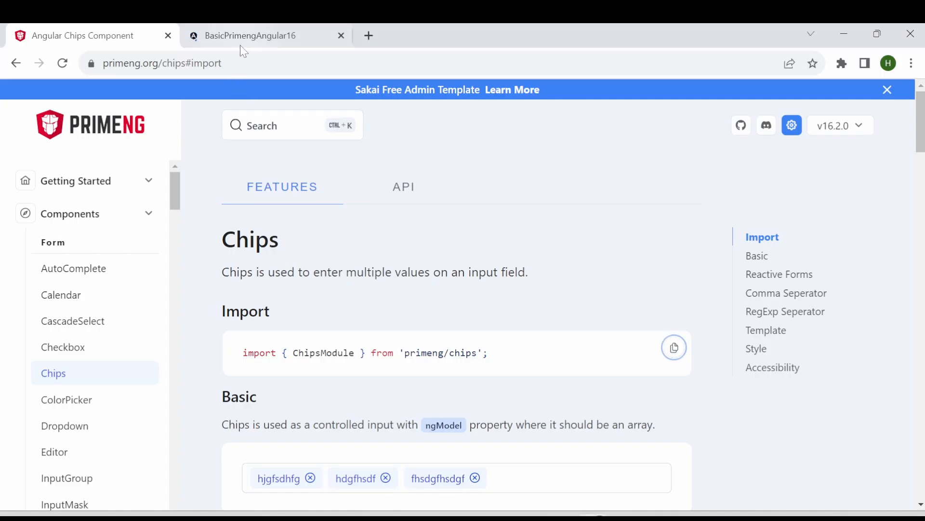
Add chips fshdfhsd, ghdsfghsdgf and gfjsdgfhjdsf in the localhost:4200 app's chips input.
left_click(262, 35)
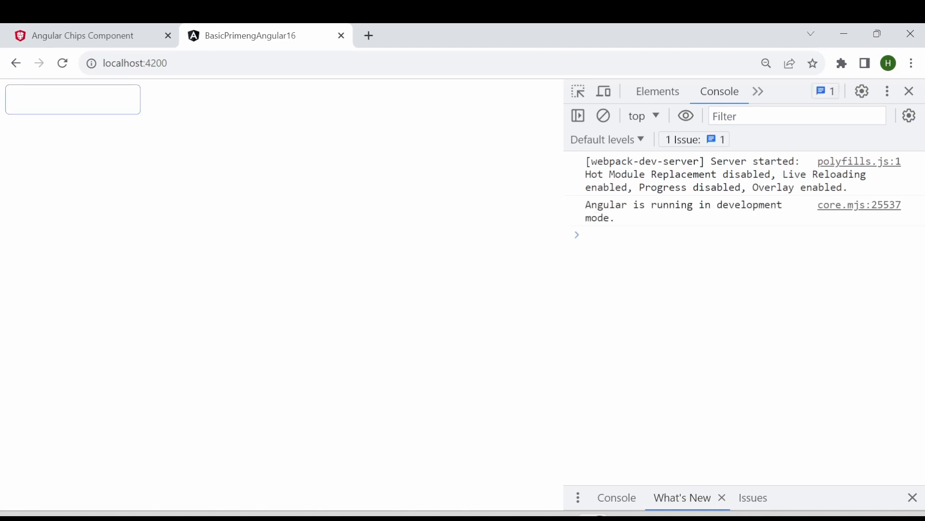
left_click(72, 99)
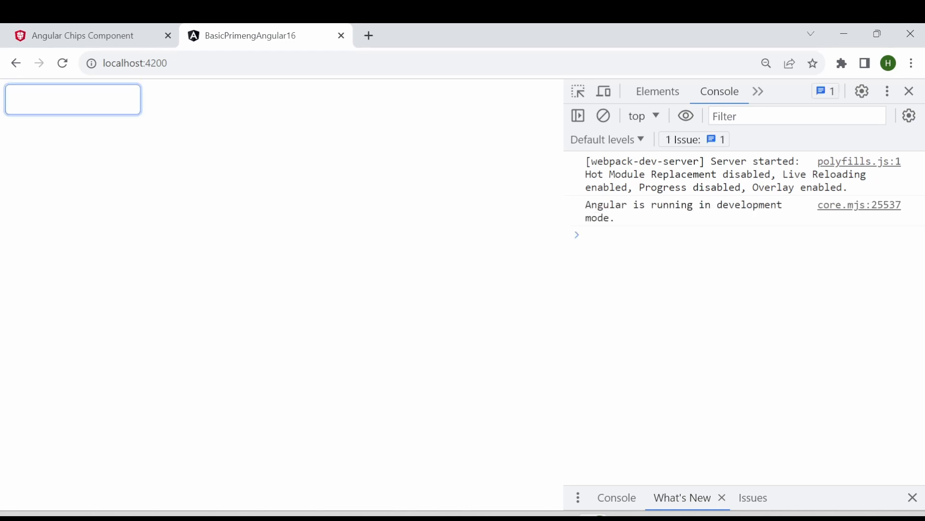
type("fshdfhsd")
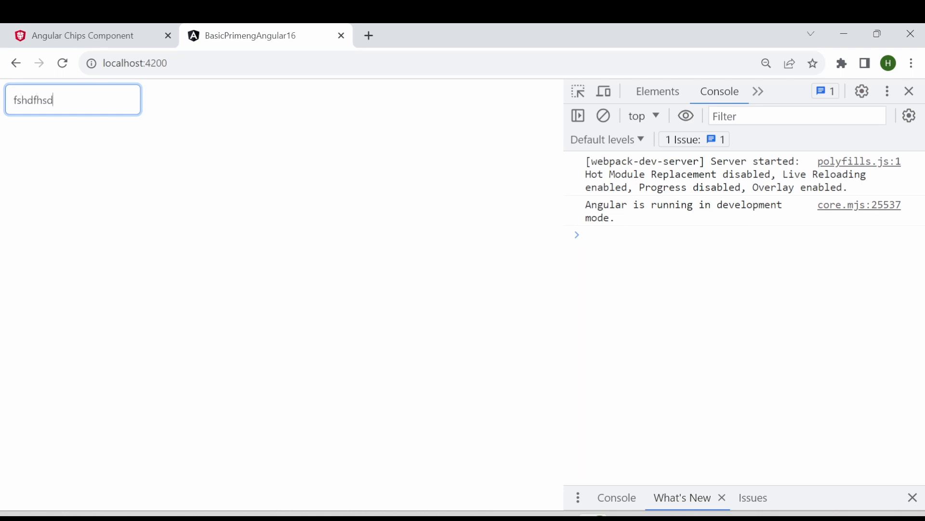
key("Enter")
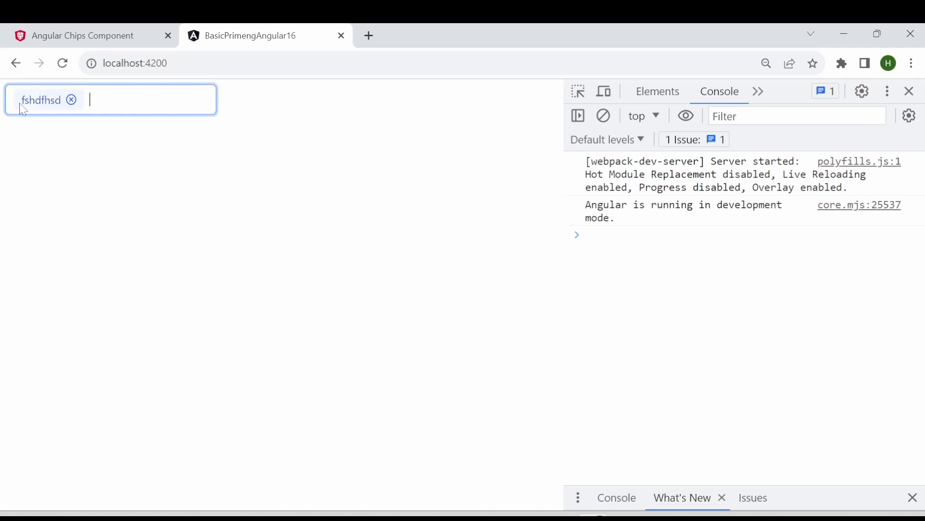
type("ghdsfghsdgf")
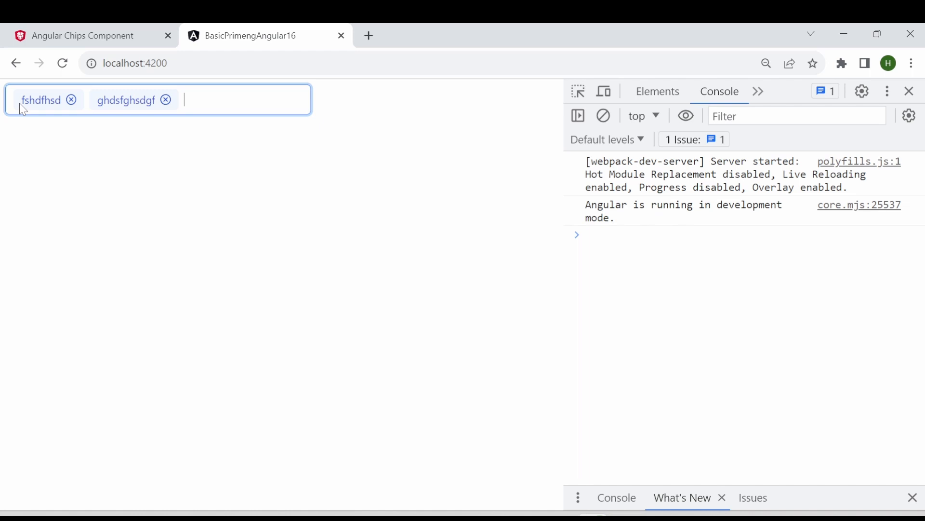
type("gfjsdgfhjdsf")
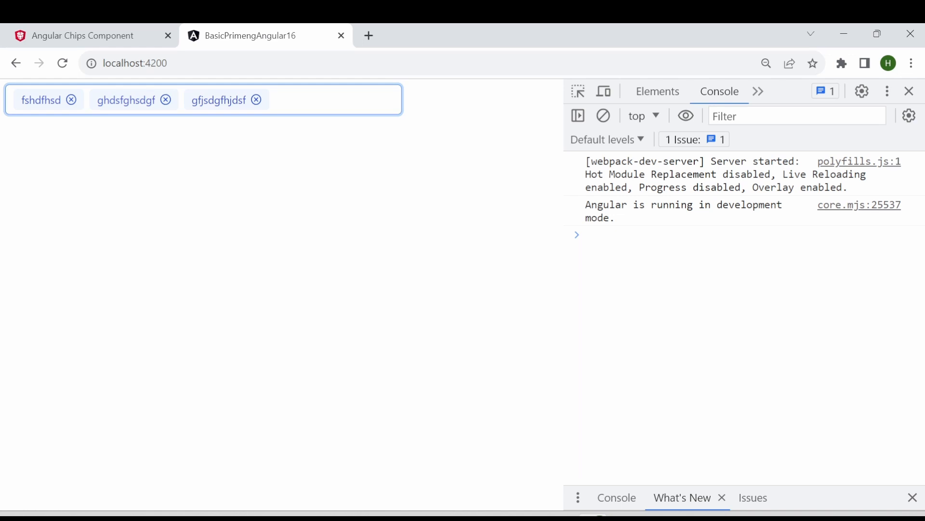
mouse_move(358, 192)
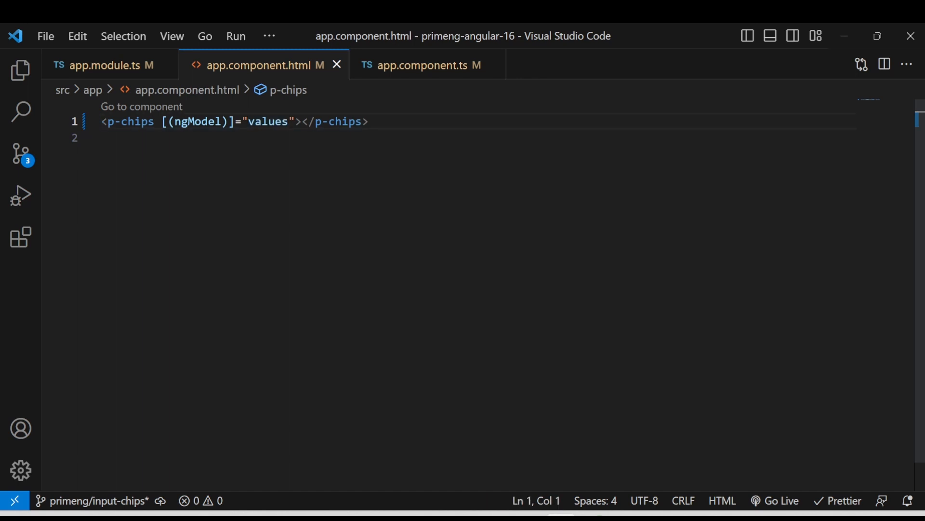
Surround the p-chips element with <div class="p-fluid"> in the template.
key("Enter")
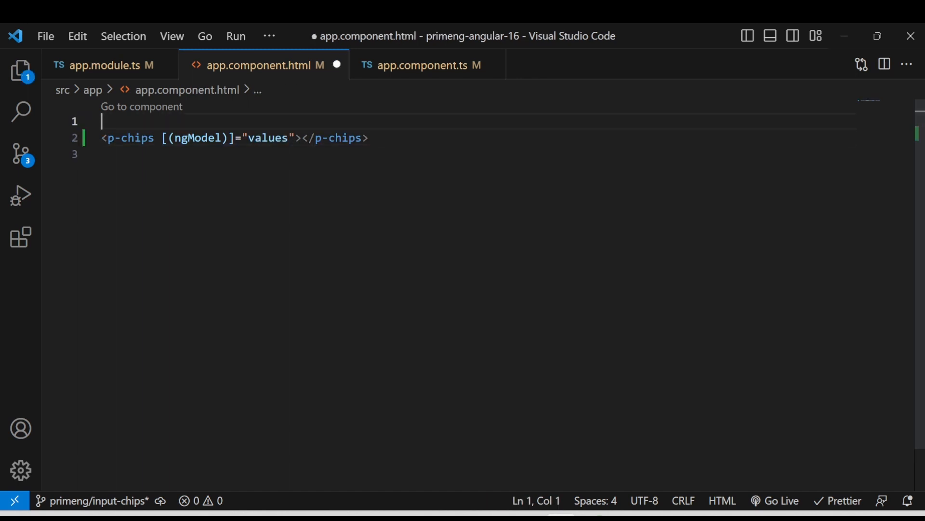
type("<div>")
left_click(479, 153)
type("</div>")
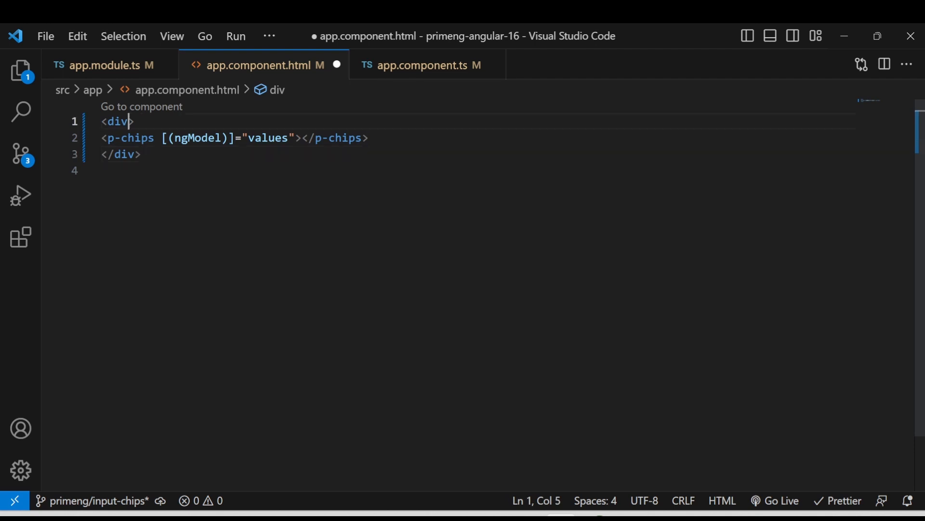
type("class=\"\"")
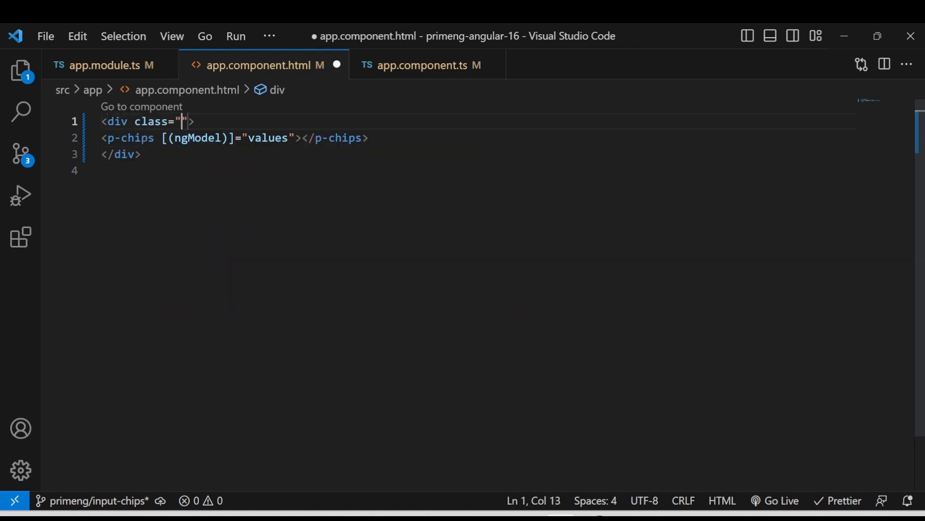
type("p-fluid")
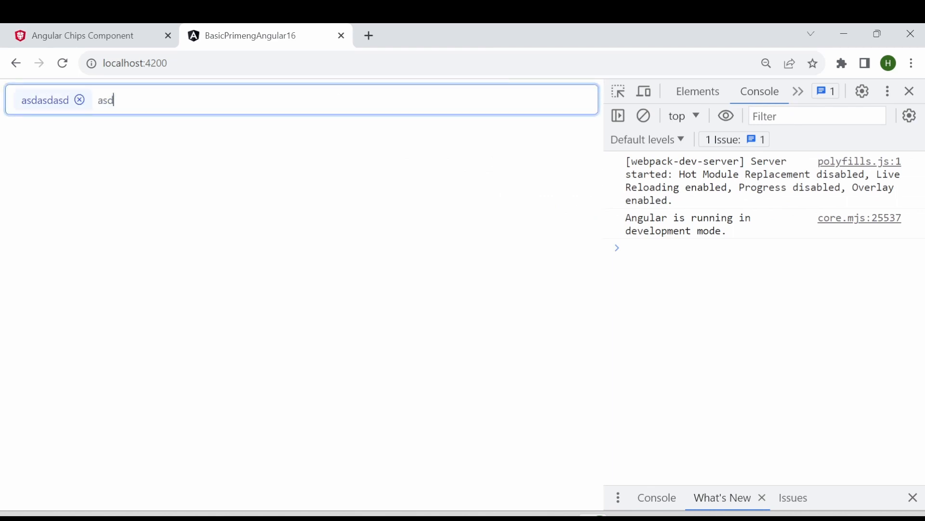
Enter long chips lkashdjkashdjkashdjkasd and akjsdjkasdhajskdhasd in the full-width input.
type("lkashdjkashdjkashdjkasd")
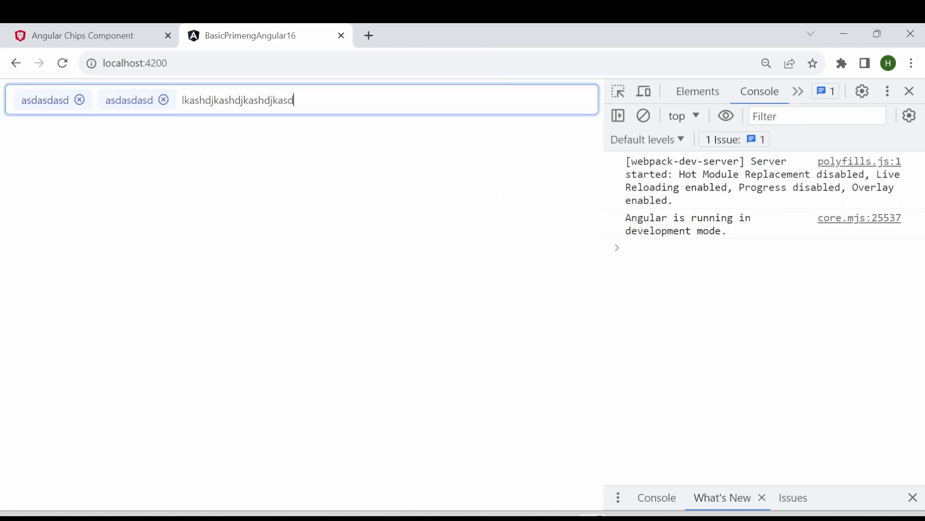
type("akjsdjkasdhajskdhasd")
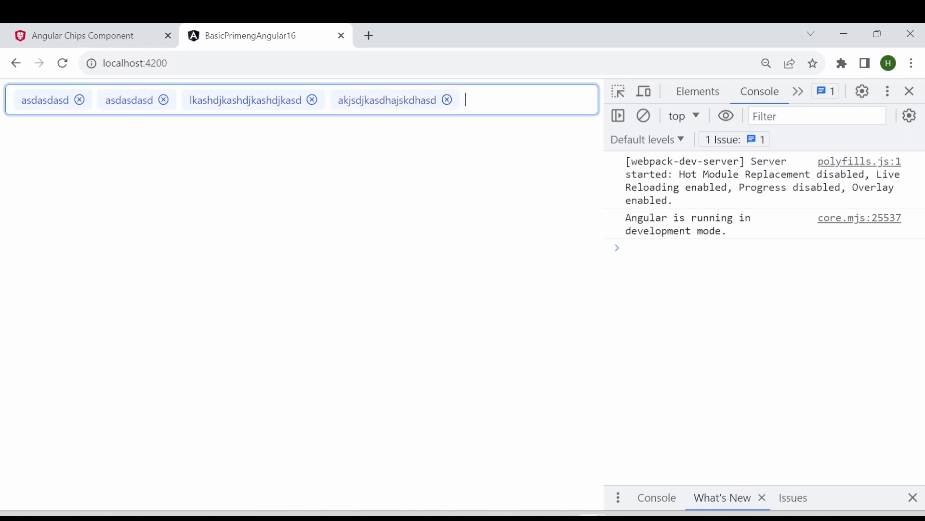
mouse_move(399, 230)
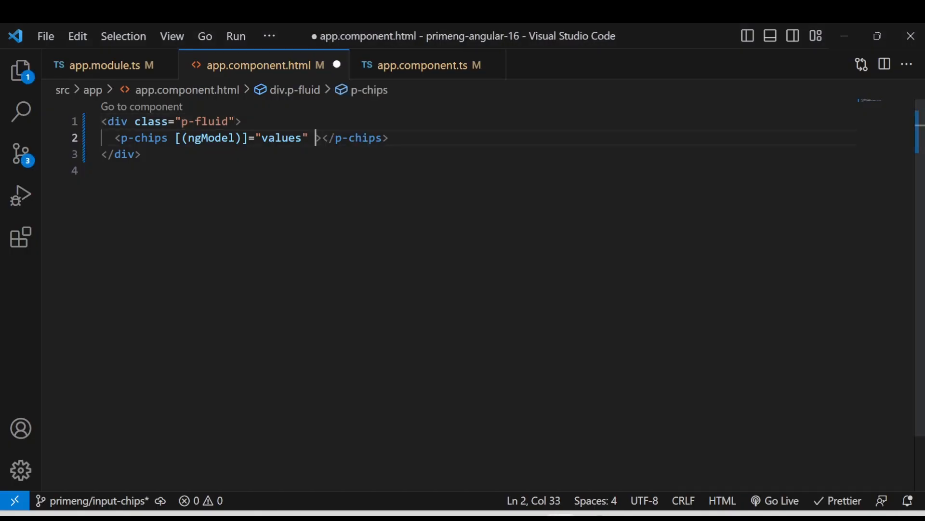
Add placeholder="Add tags" and [max]="3" attributes to the p-chips tag.
type("placeholder=\"\"")
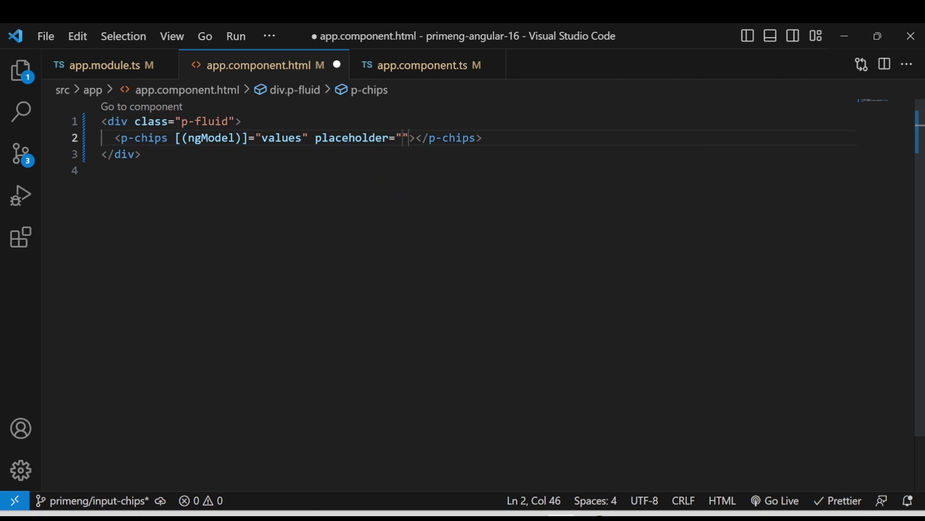
type("A")
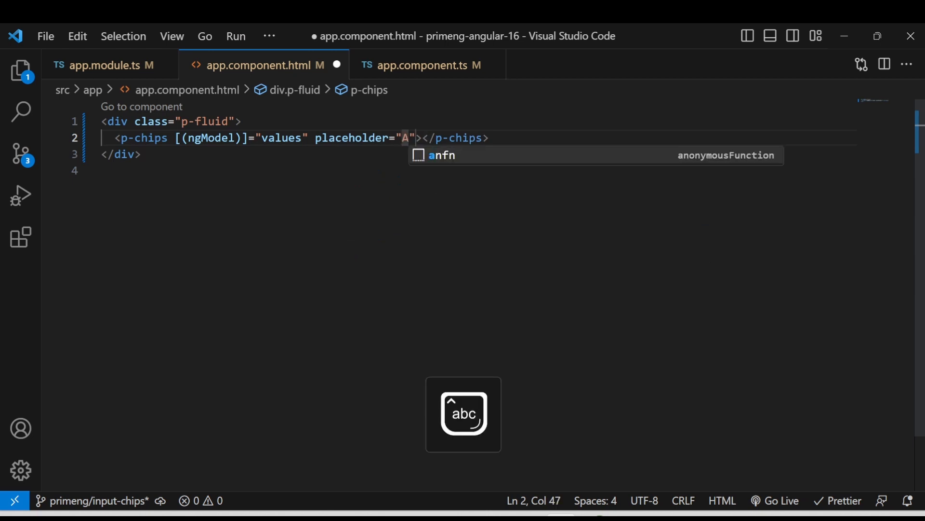
type("dd tas")
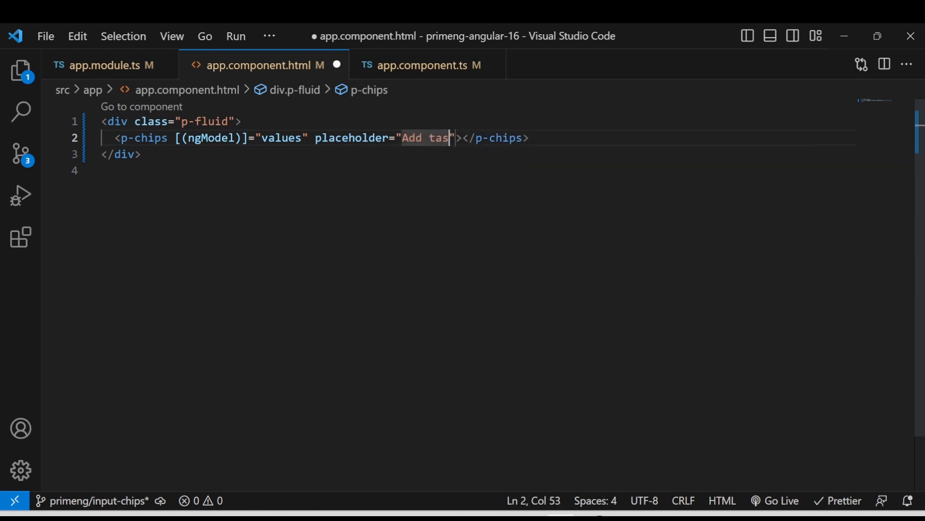
type("s")
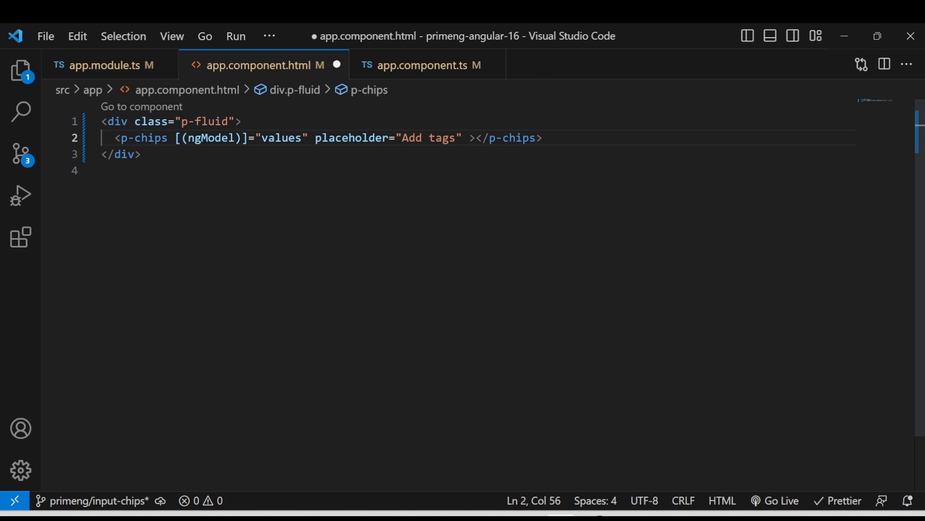
type("[max]")
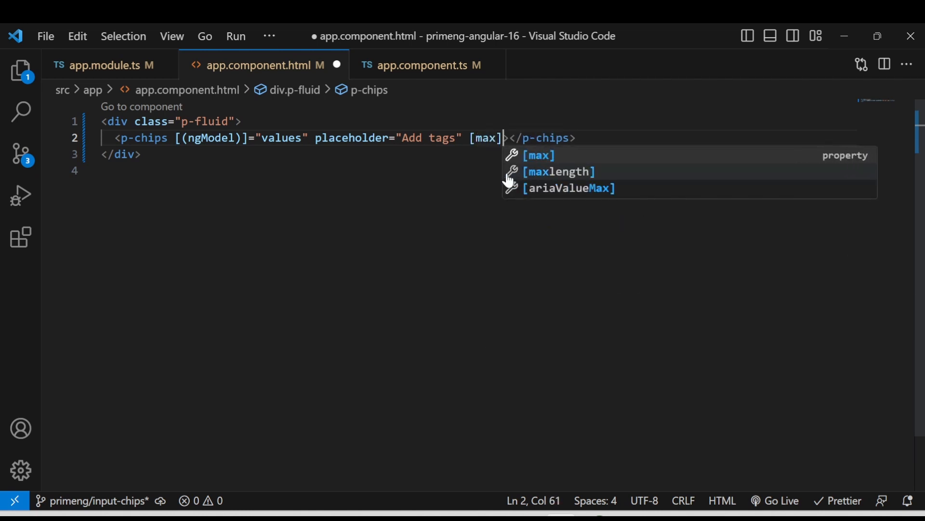
type("=\"3\"")
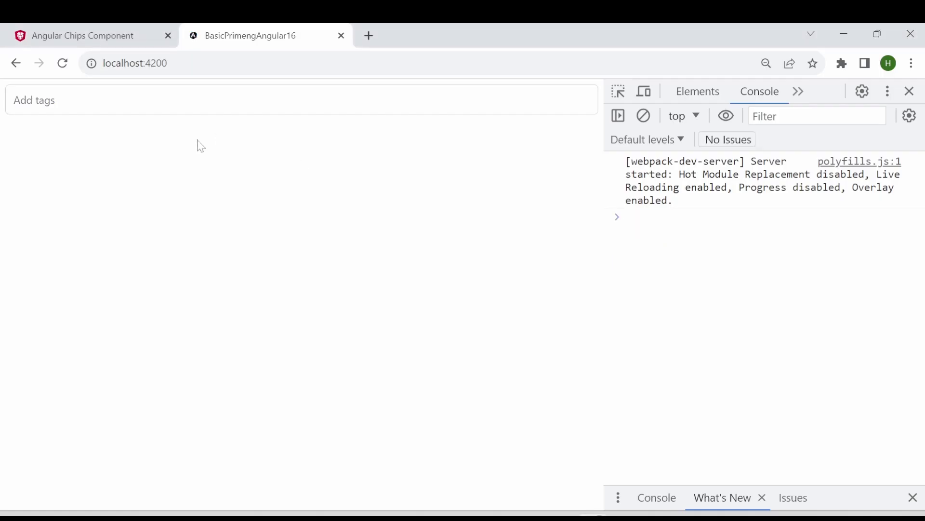
Enter chips such as sadasda and asdasdasd until the input holds three.
type("sadasda,")
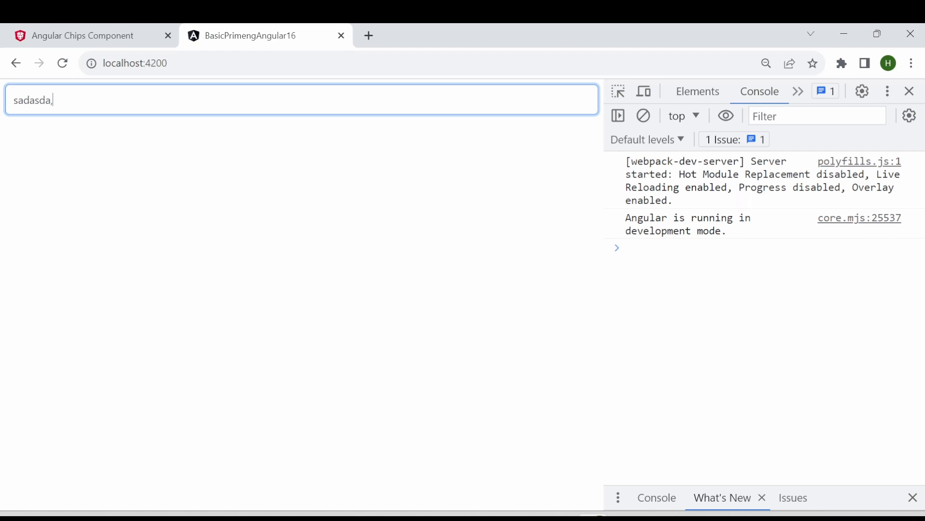
type("asdasdasd")
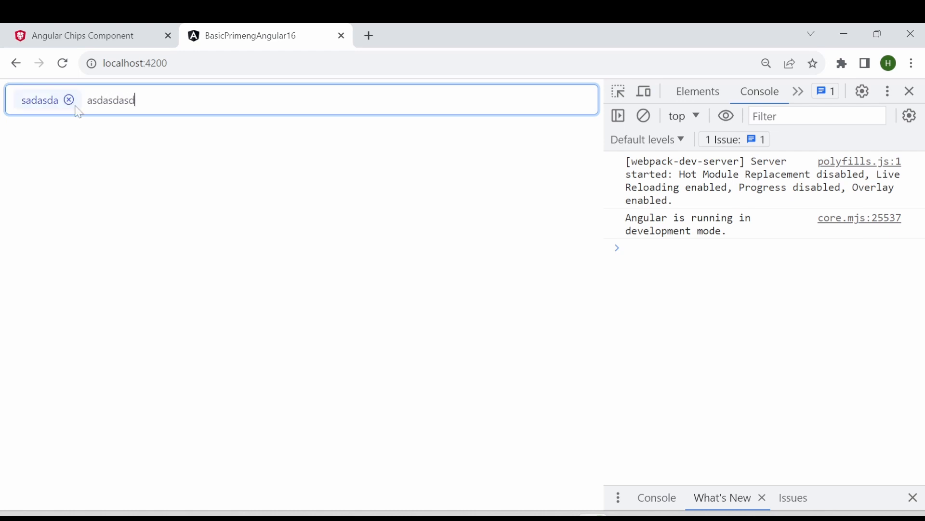
key("Enter")
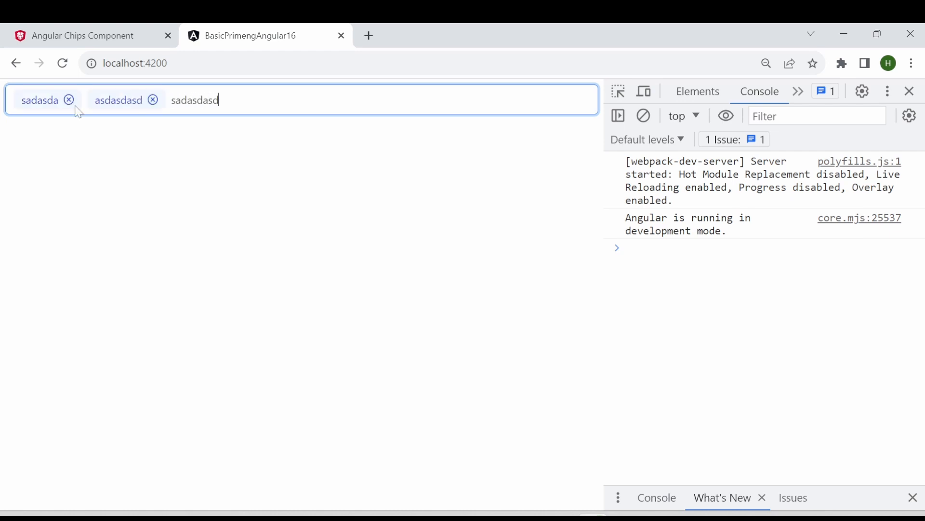
key("Enter")
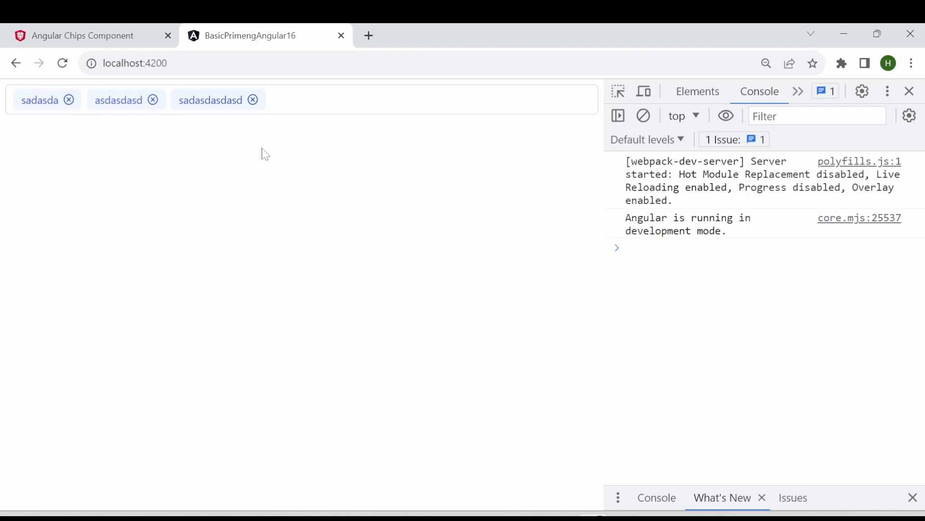
mouse_move(311, 163)
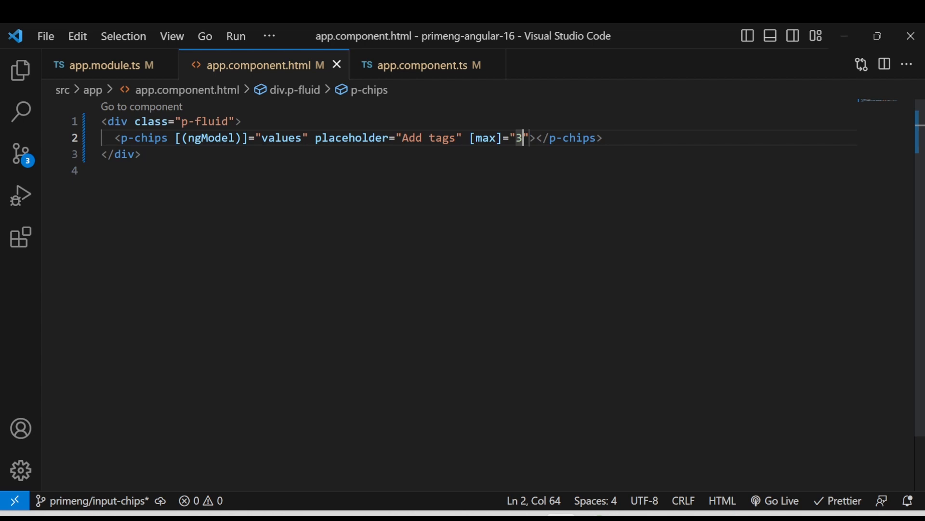
Add separator="," to p-chips and save app.component.html.
key("Right")
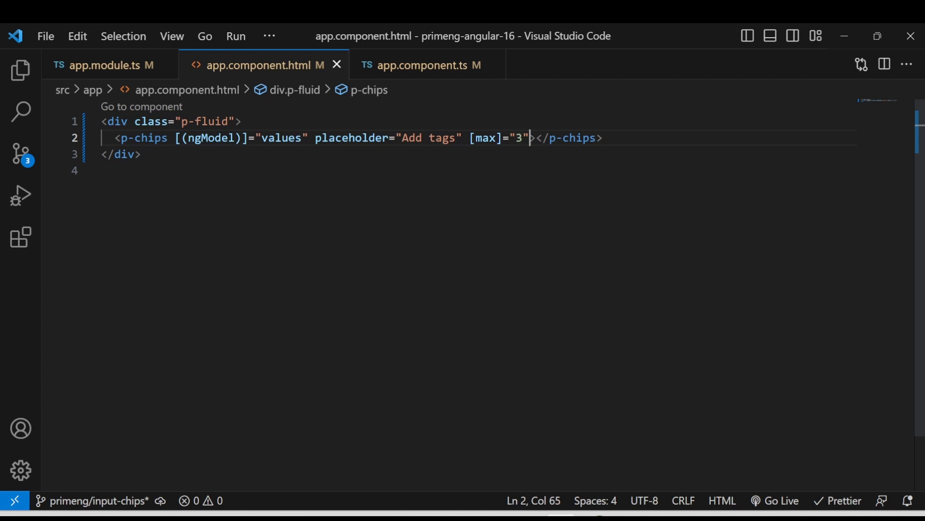
type("se")
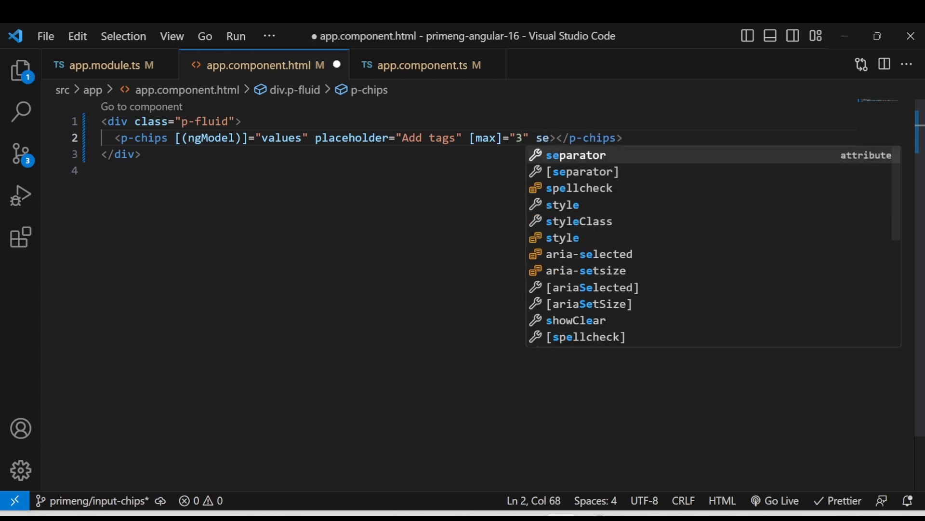
left_click(575, 155)
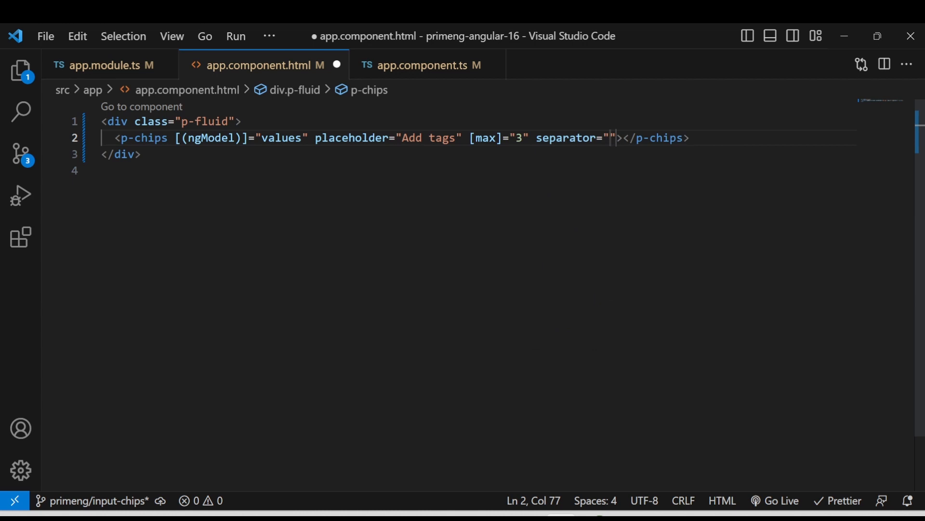
type(",")
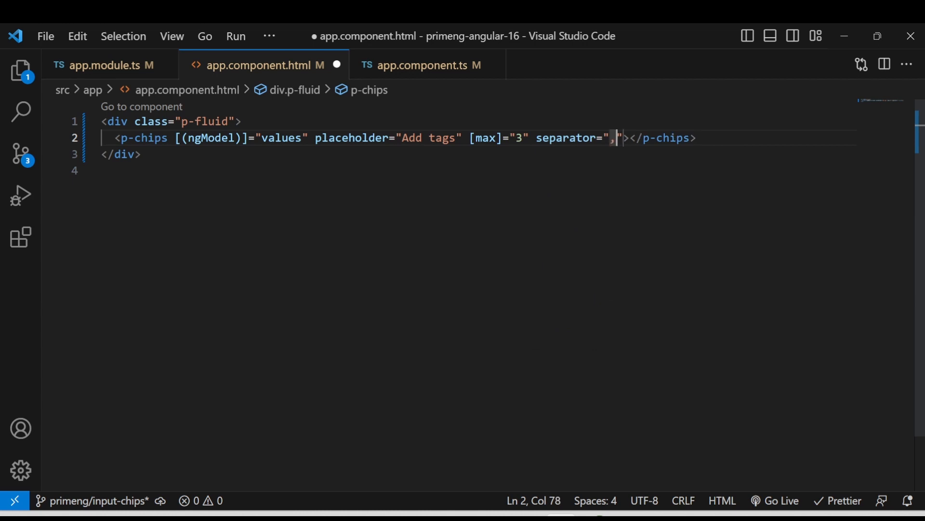
key("Ctrl+S")
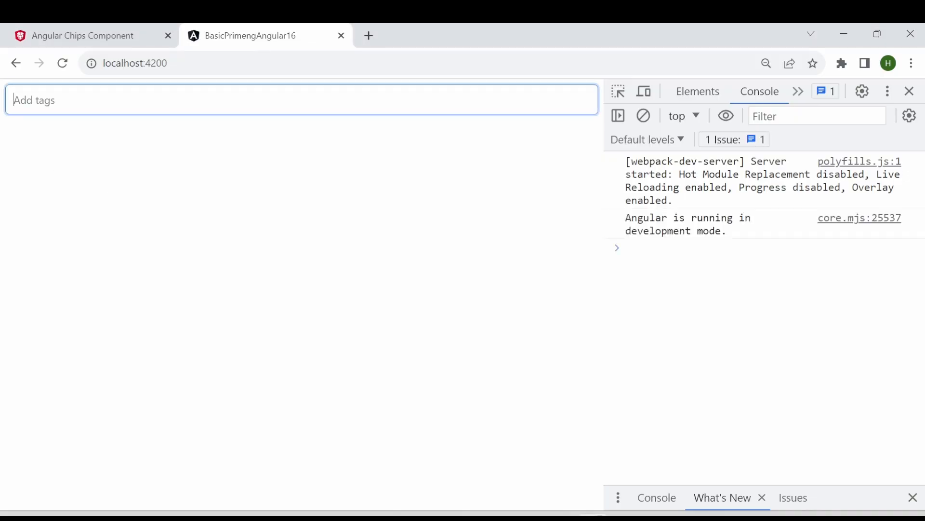
Add dasdasd as a chip, then type sdasdasd into the Add tags input.
type("dasdasd")
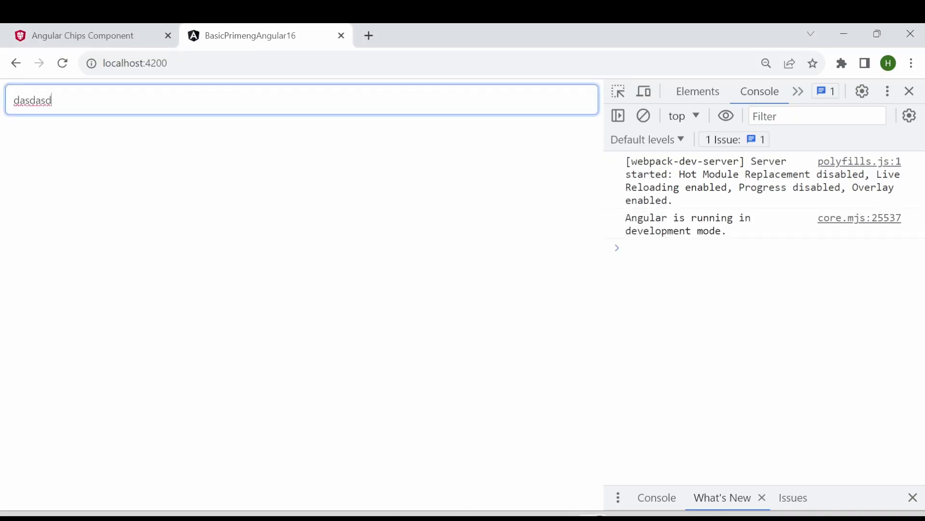
key("Enter")
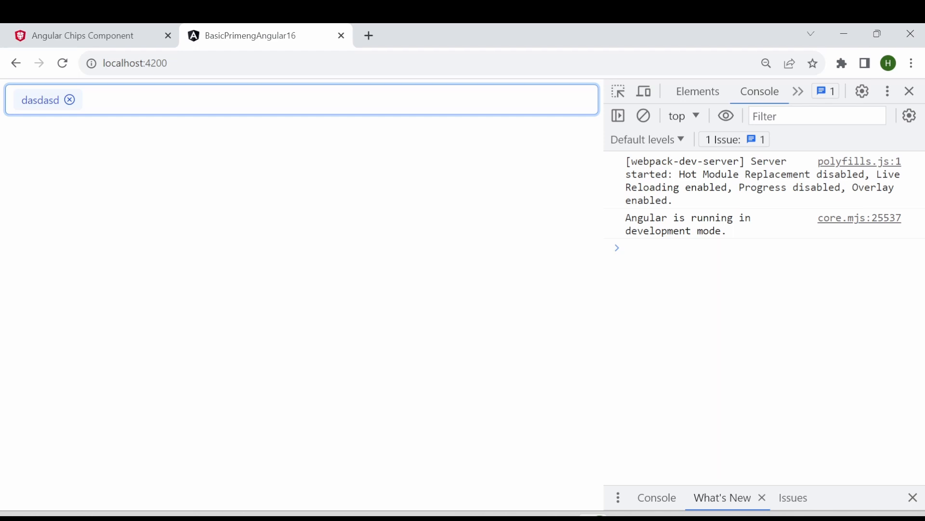
type("sdasdasd asdasd")
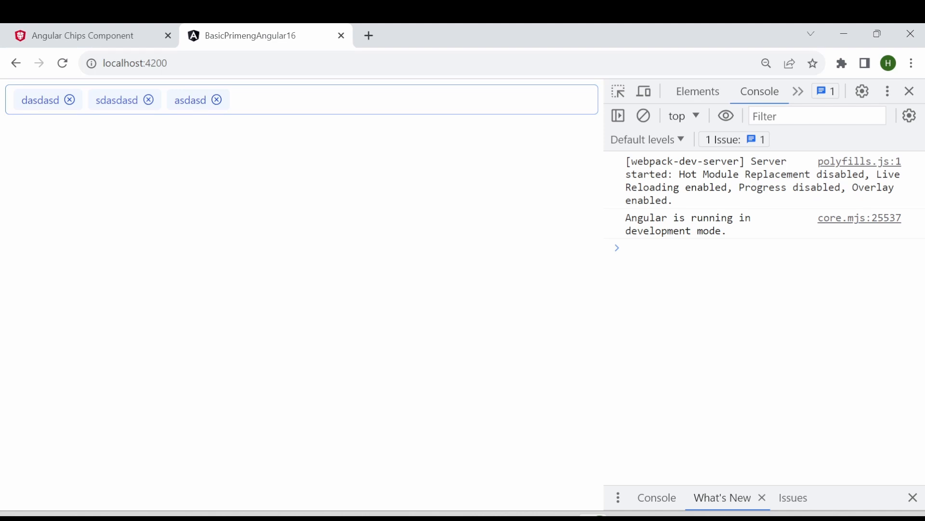
mouse_move(72, 116)
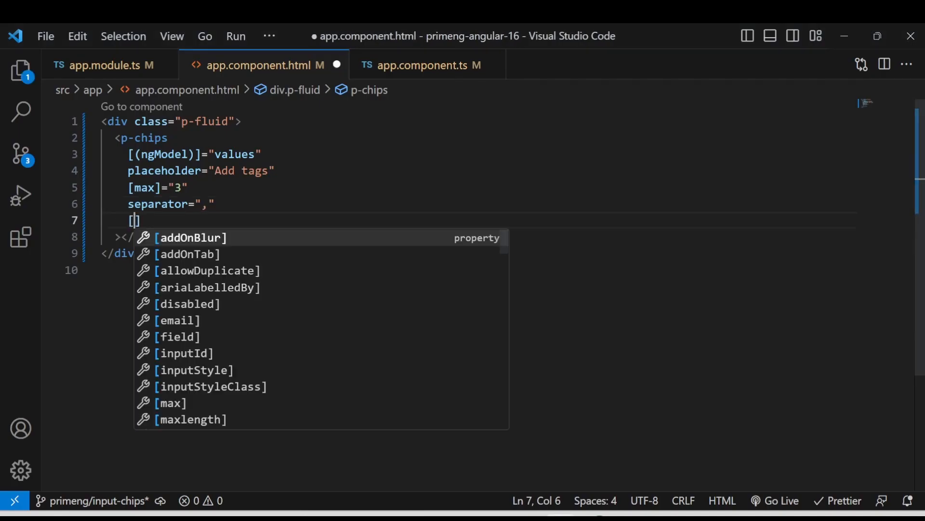
Add [showClear]="true" to the p-chips element.
type("showClear]=\"")
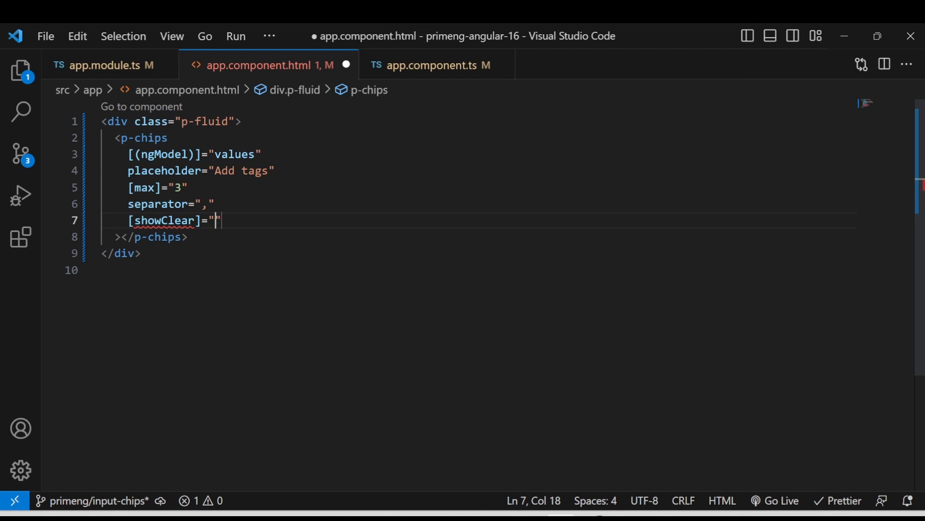
type("true")
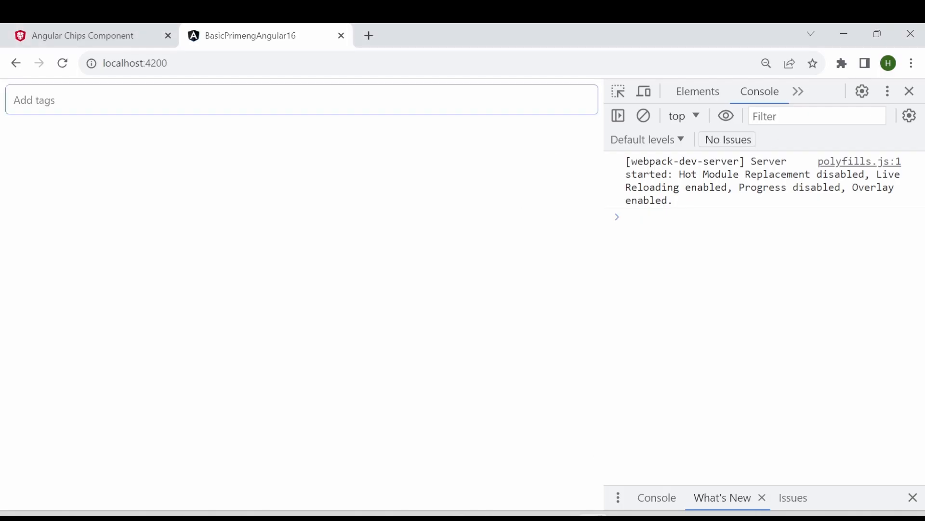
Add chips asdasdas and dfsdfsdf, then clear all tags with the X icon.
type("asdasdas")
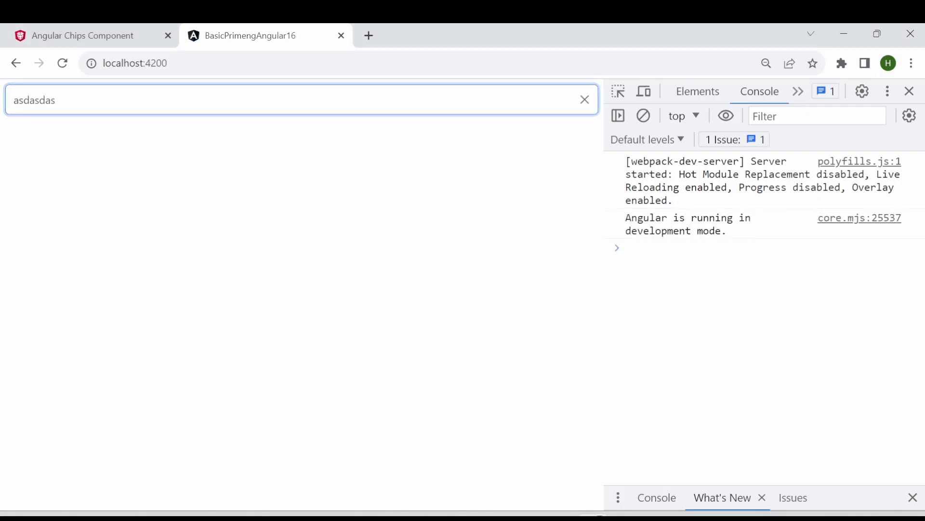
type("dfsdfsdf")
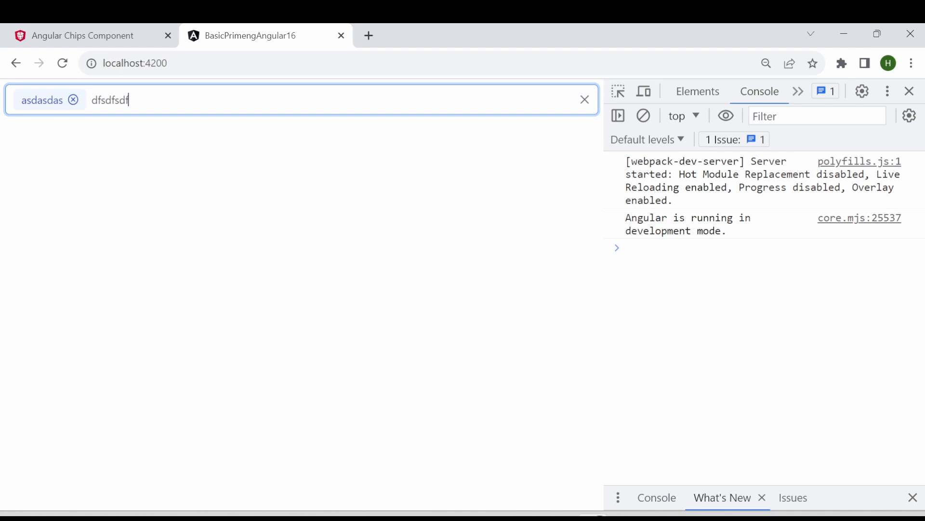
key("Enter")
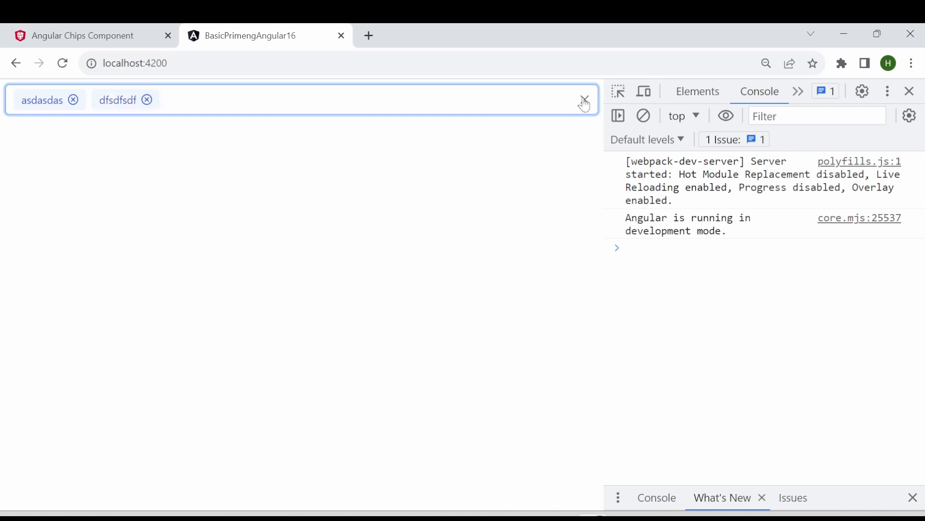
left_click(581, 99)
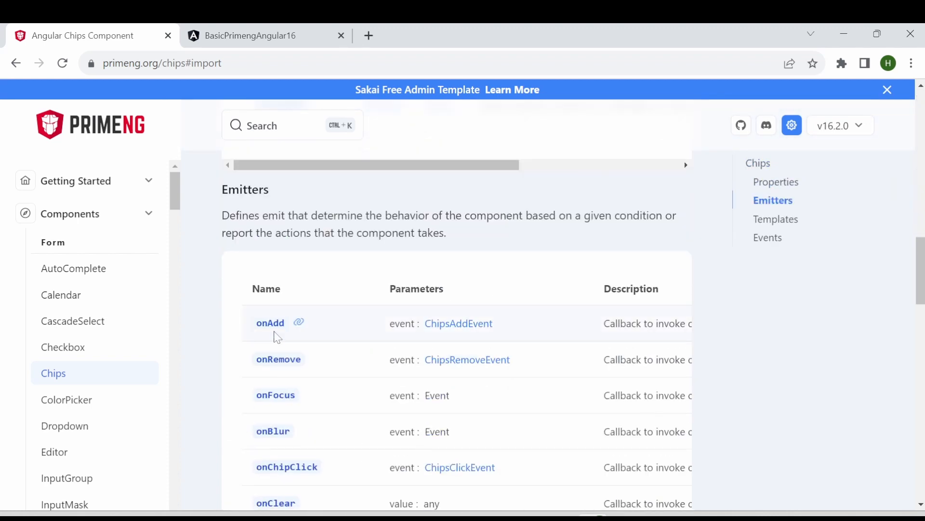
mouse_move(282, 431)
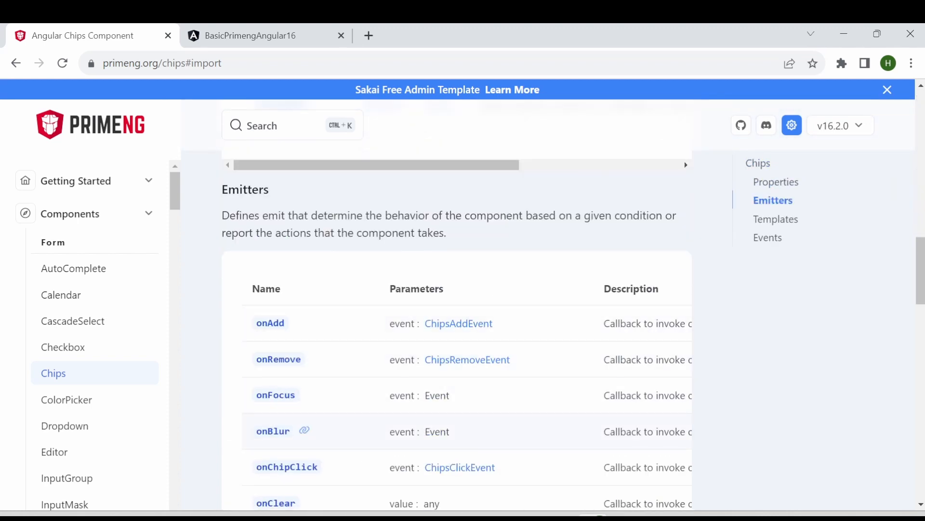
Scroll the PrimeNG Chips docs down to the Emitters table.
scroll("down", 3)
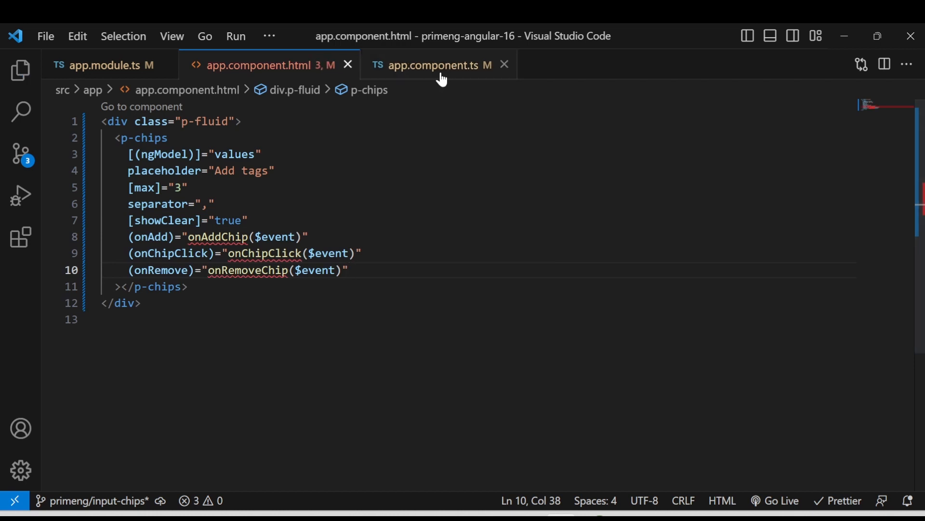
Switch to the component's app.component.ts file.
left_click(433, 65)
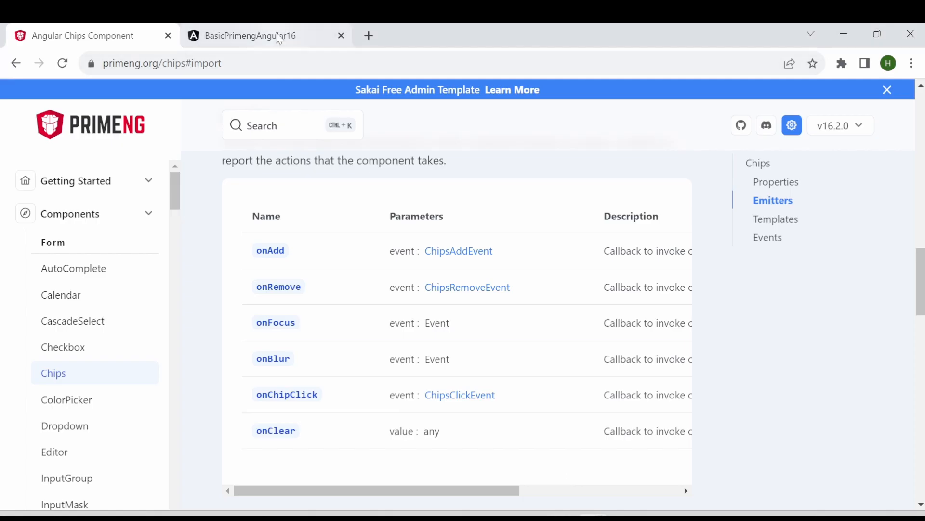
Add chips shfgashf and dfdsfsdfsd and expand their logged add events.
left_click(262, 35)
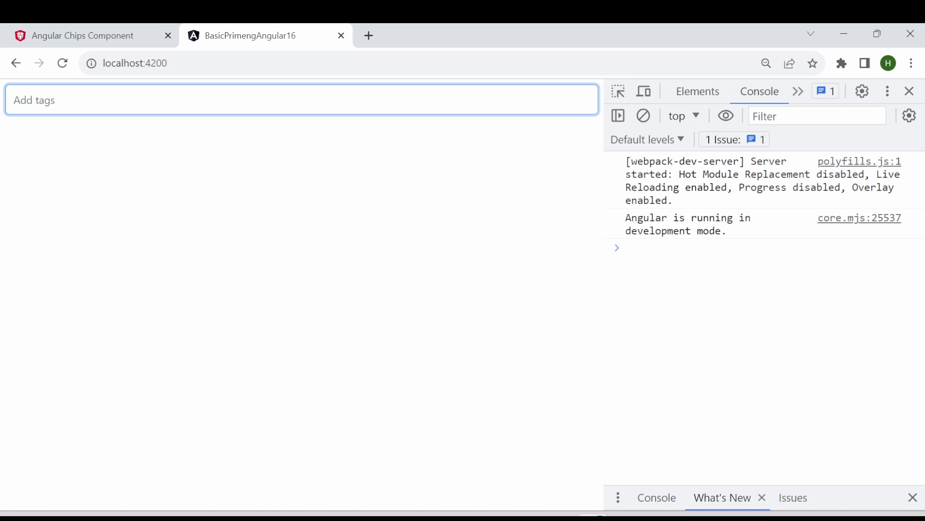
type("shfgashf")
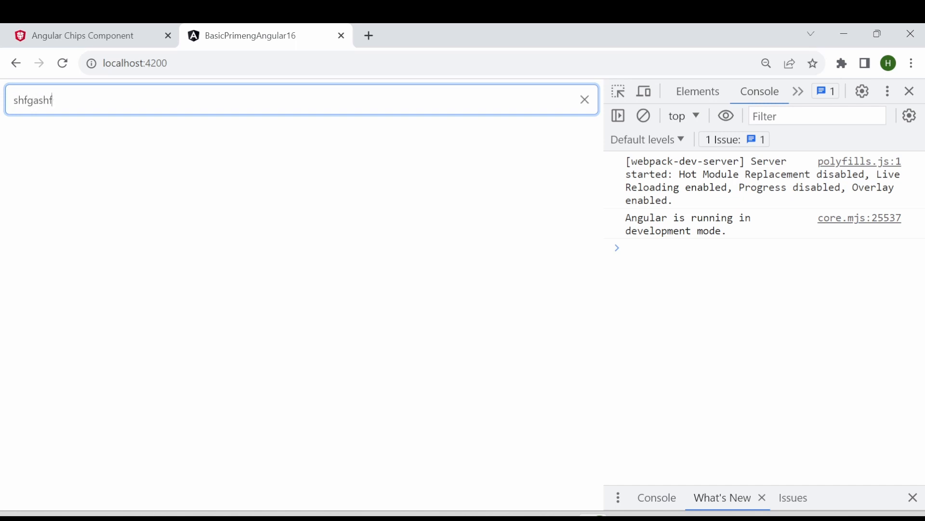
key("Enter")
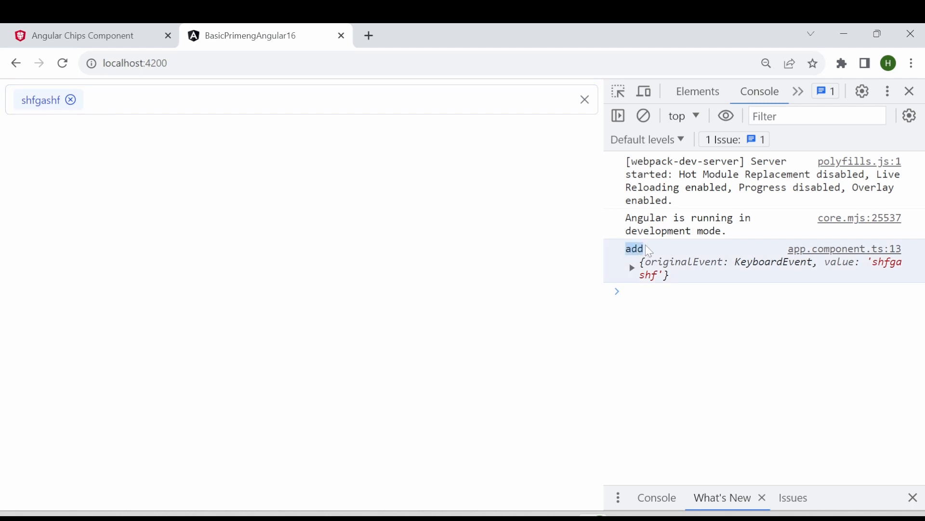
mouse_move(643, 263)
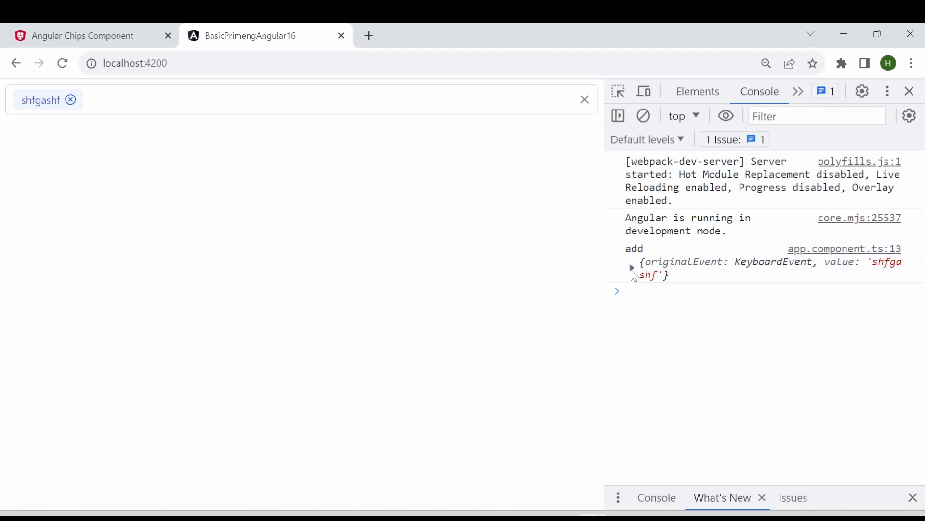
left_click(632, 267)
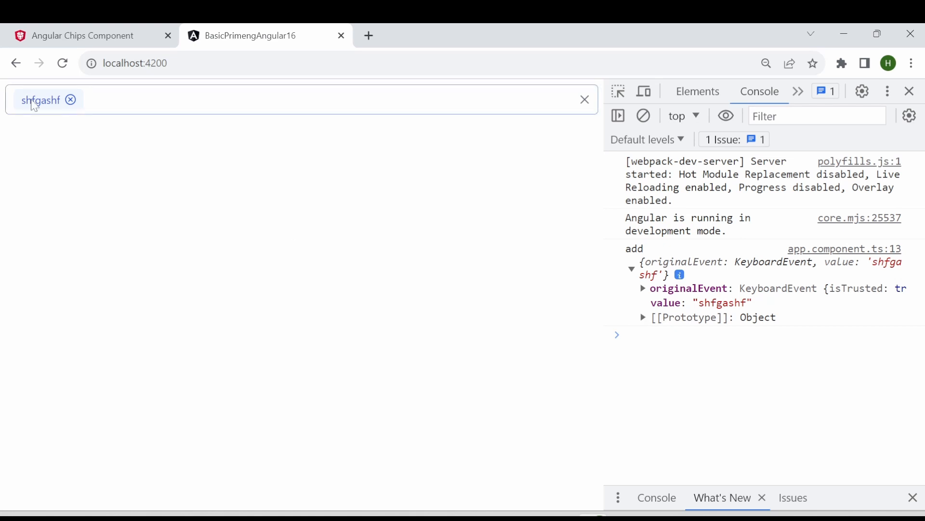
type("dfdsfsdfsd")
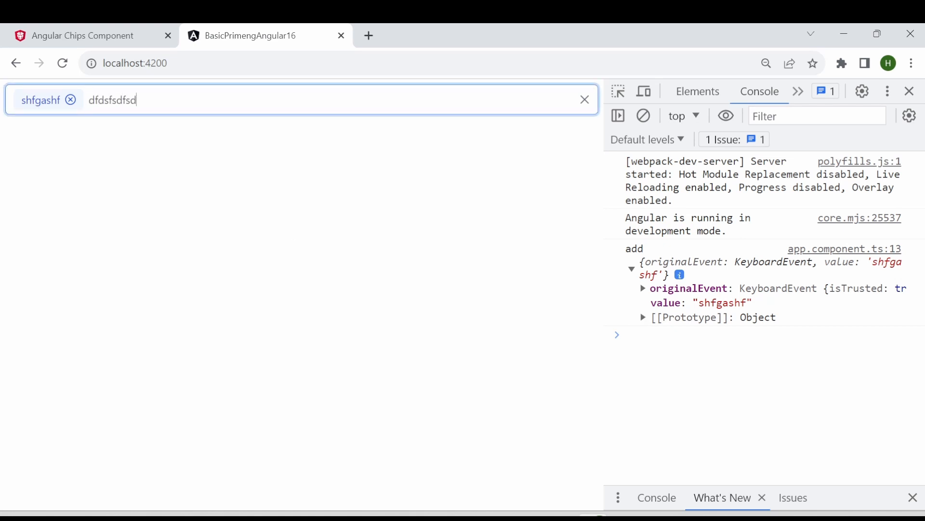
key("Enter")
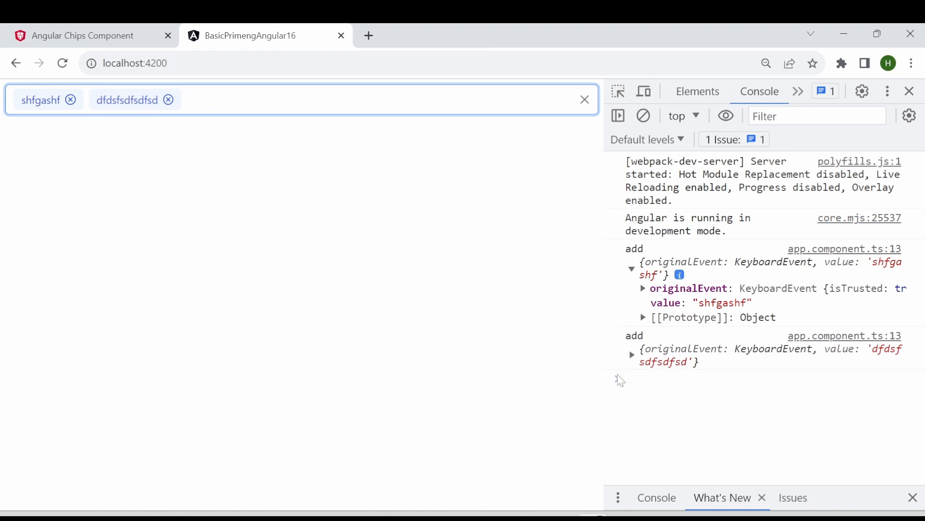
left_click(632, 355)
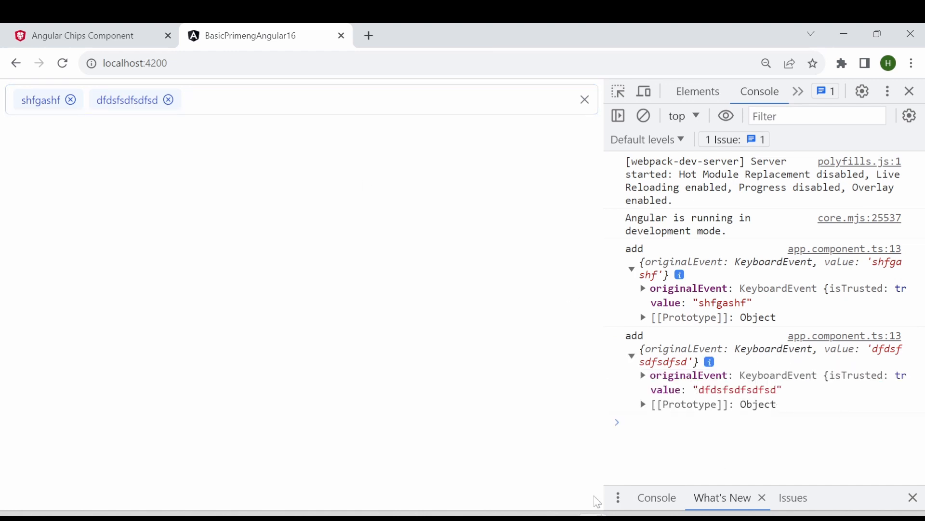
Clear the console, remove dfdsfsdfsd, and click shfgashf to log remove and chip-click events.
left_click(644, 115)
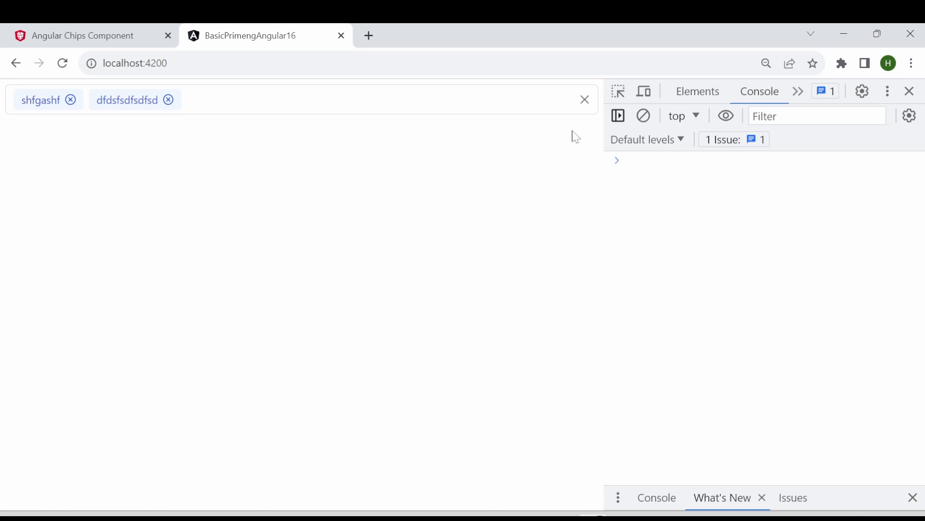
left_click(168, 100)
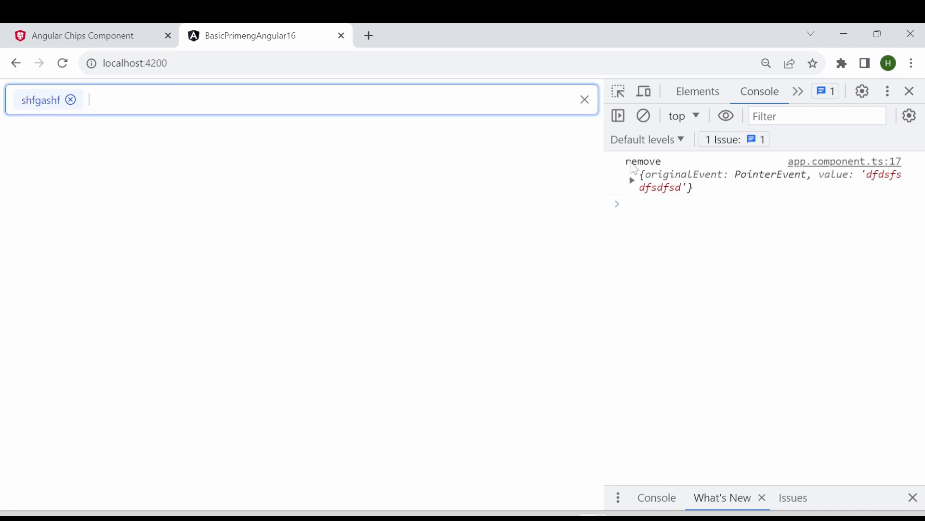
double_click(644, 161)
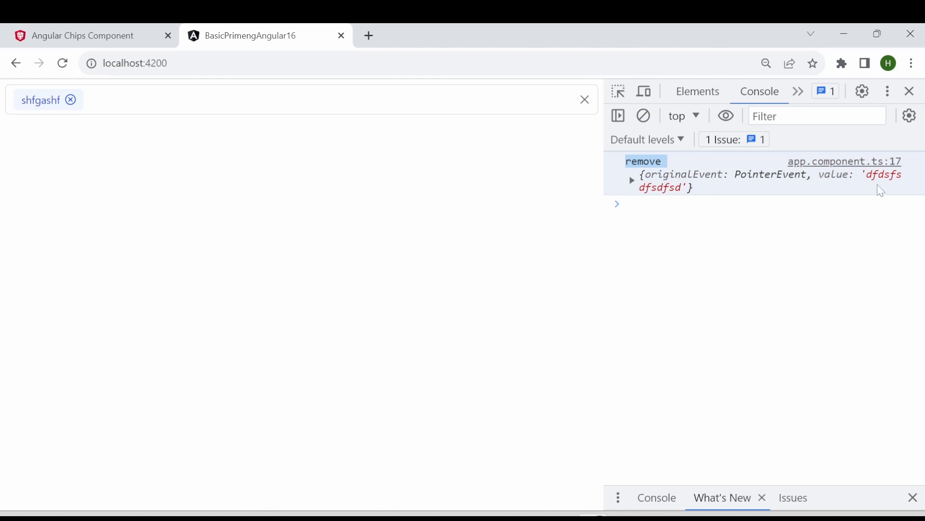
mouse_move(889, 181)
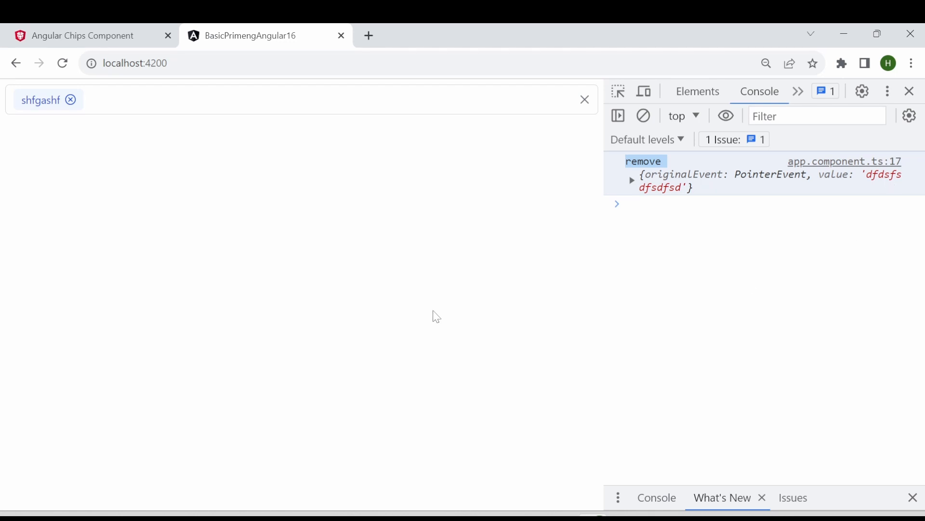
mouse_move(890, 181)
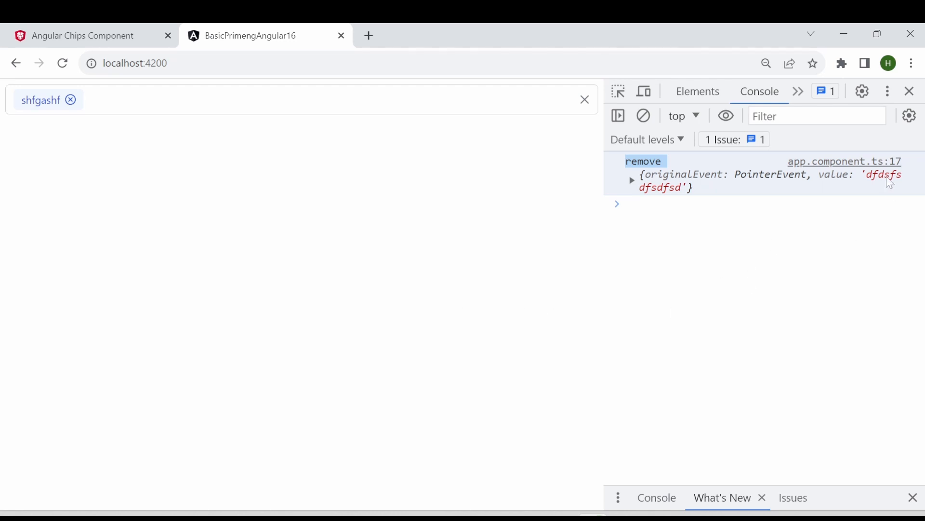
mouse_move(865, 184)
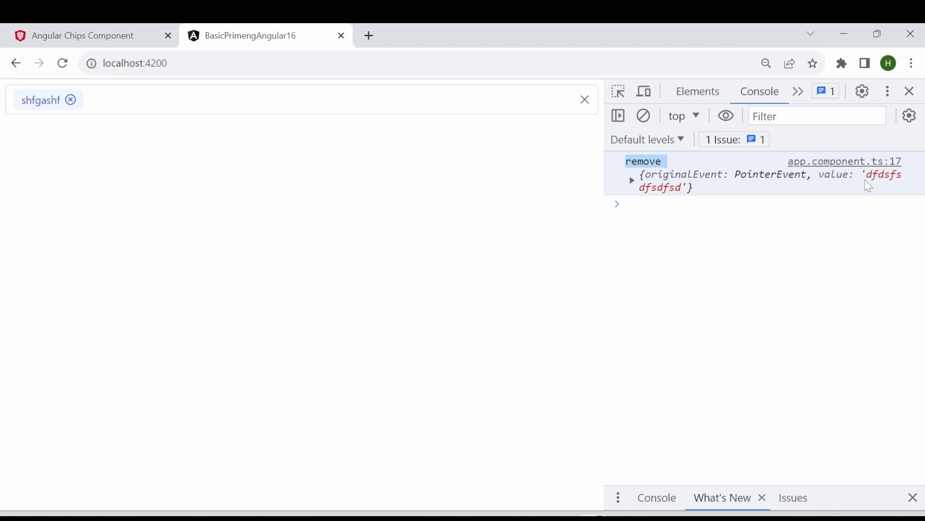
mouse_move(55, 158)
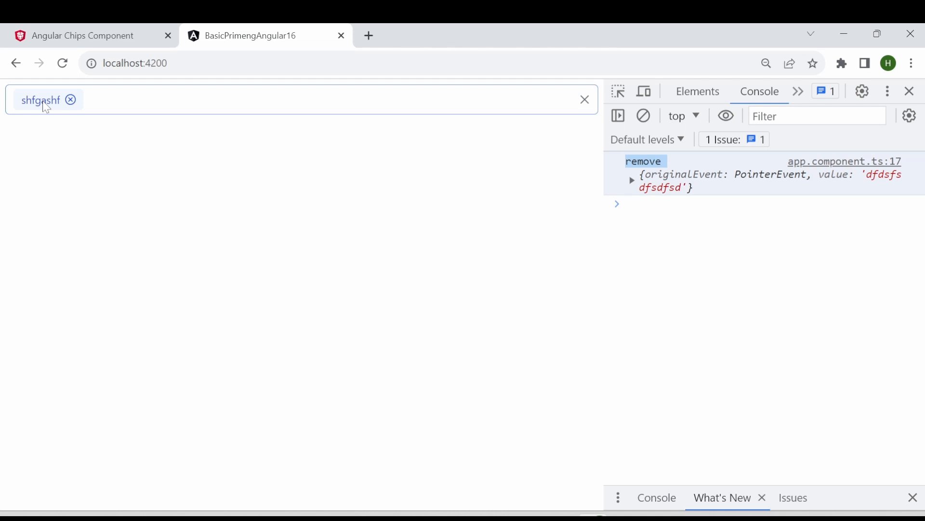
left_click(41, 100)
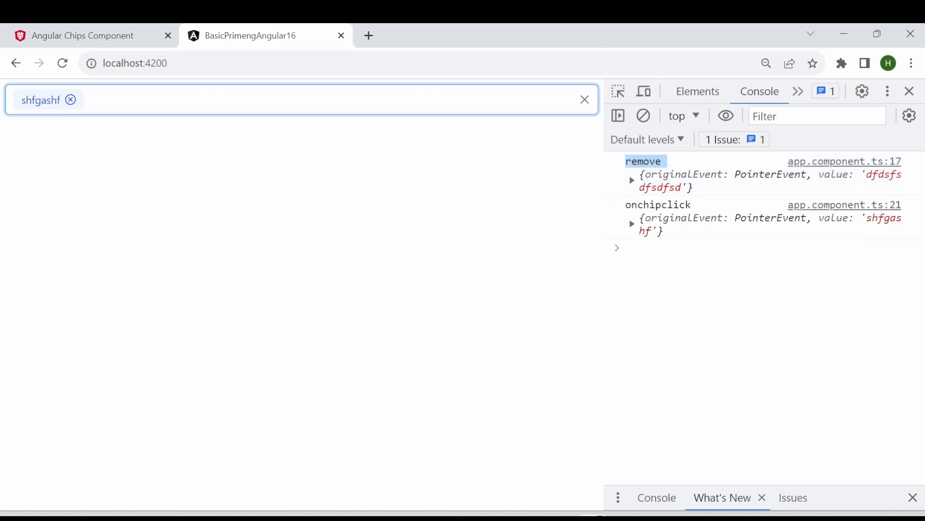
mouse_move(870, 227)
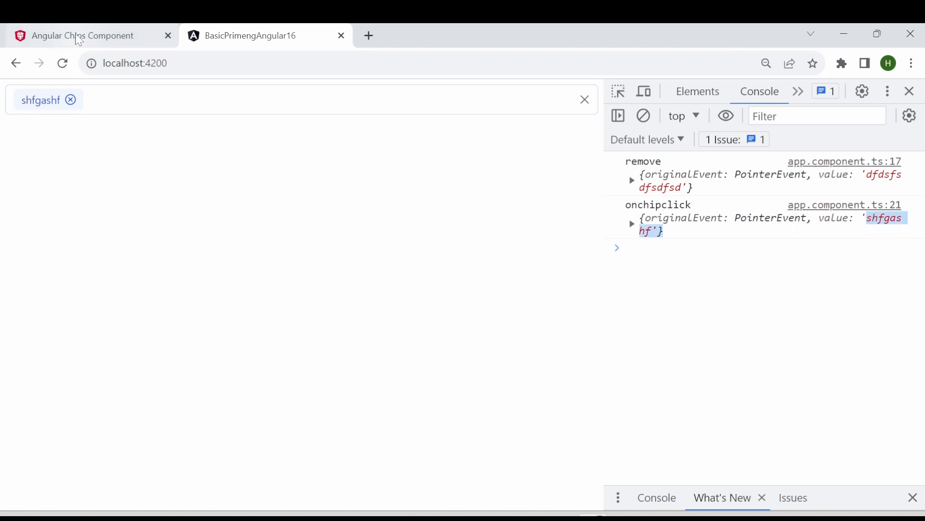
Return to the PrimeNG Chips documentation's Emitters table.
left_click(77, 35)
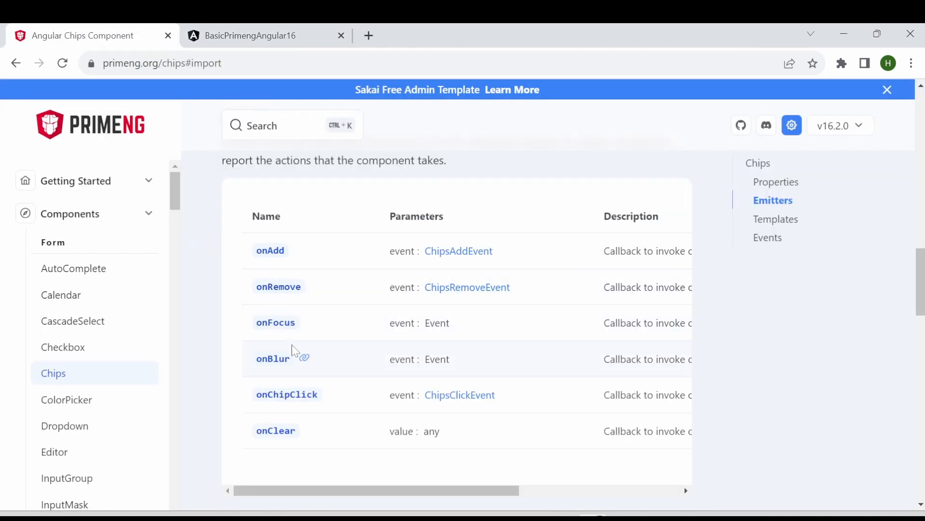
mouse_move(274, 336)
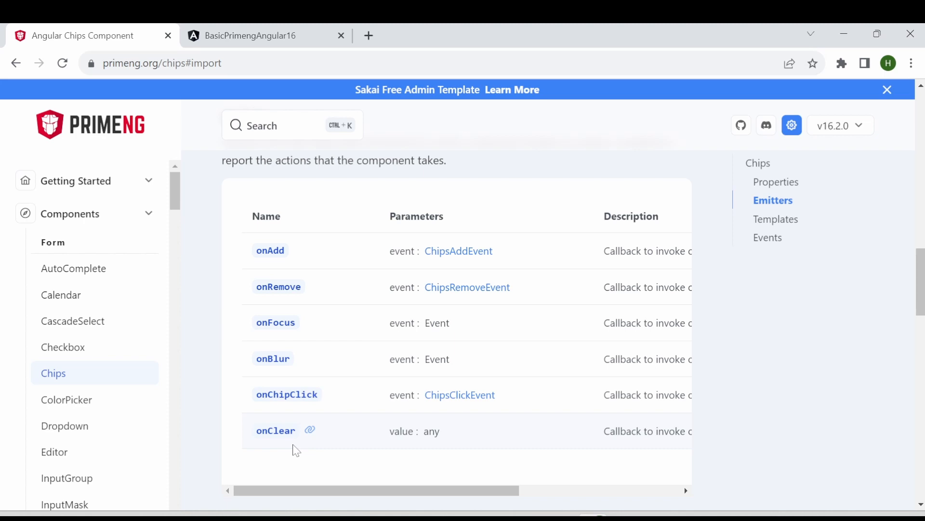
mouse_move(295, 450)
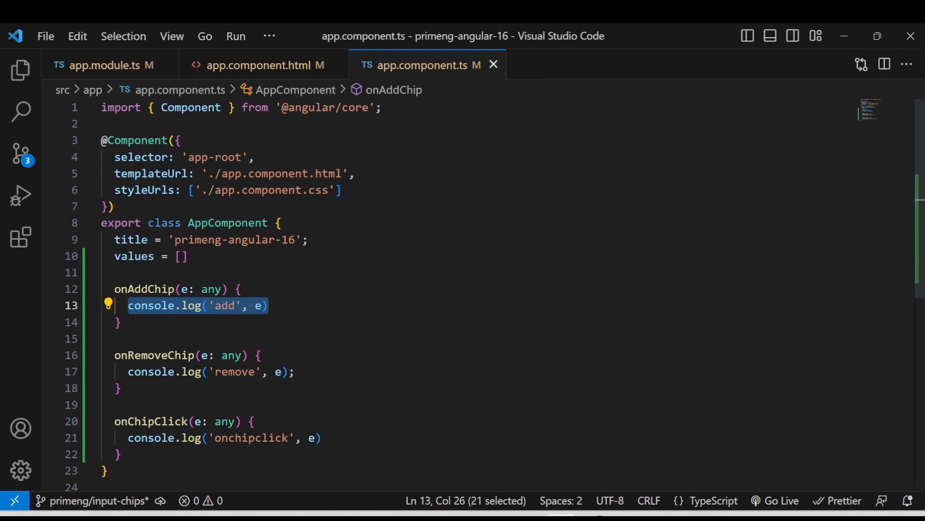
Add an ng-template item template rendering {{ item }} - (active) inside p-chips and save.
left_click(263, 65)
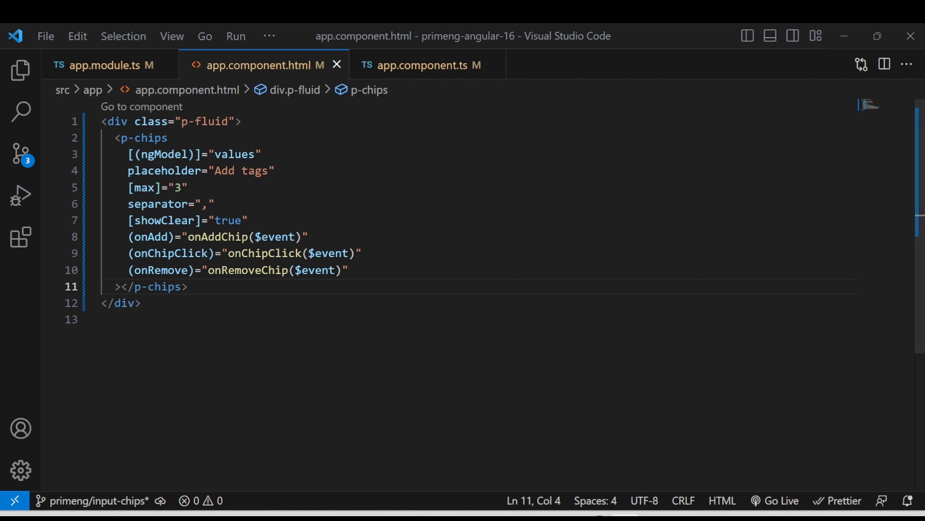
type("<ng-template let-item pTemplate=\"item\"> {{ item }} - (active)")
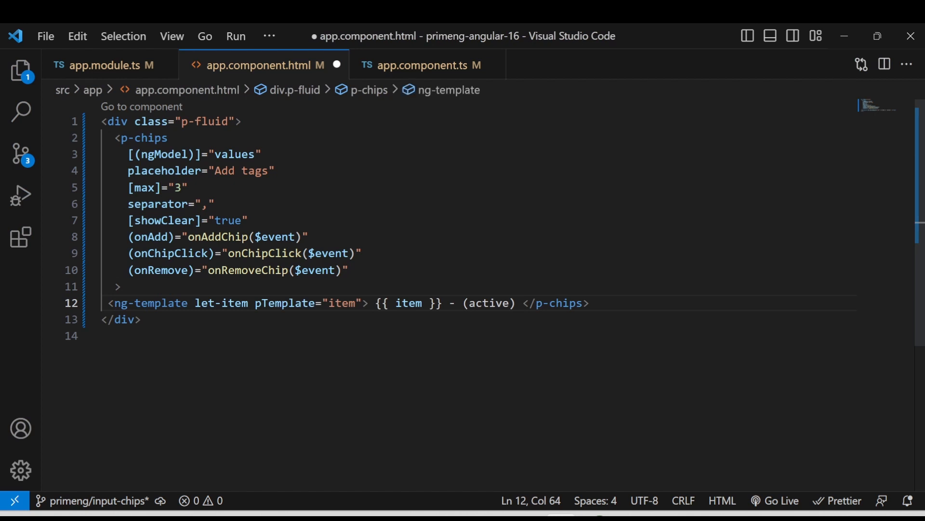
type("></ng-template>")
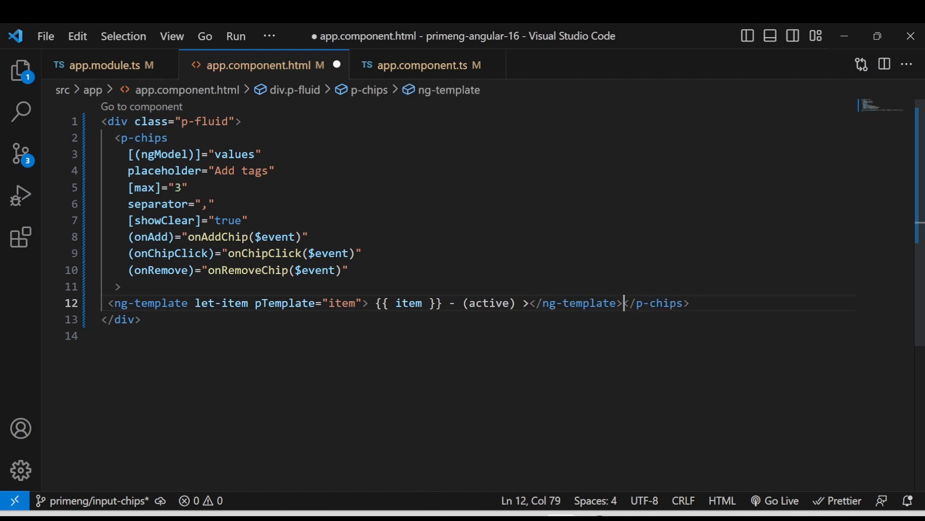
key("Ctrl+S")
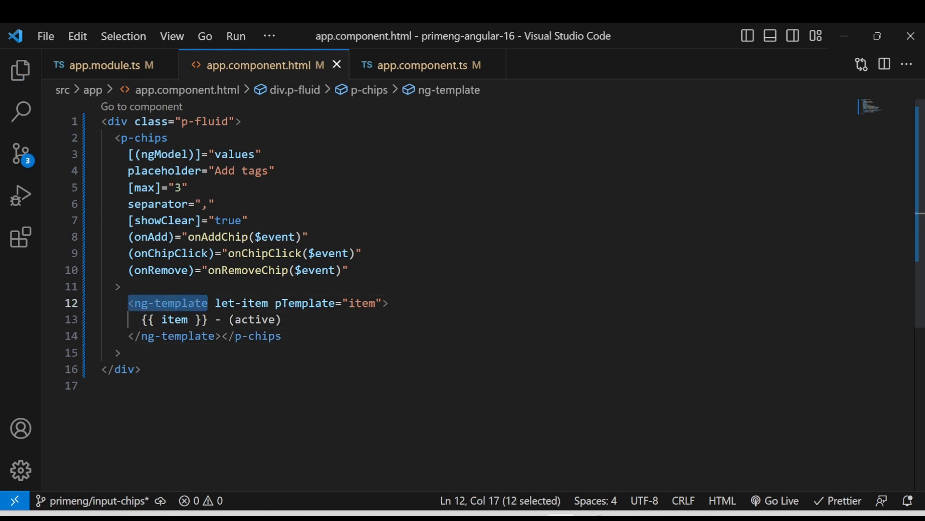
Highlight the ng-template tag, item variable, values binding and '- (active)' suffix.
double_click(255, 303)
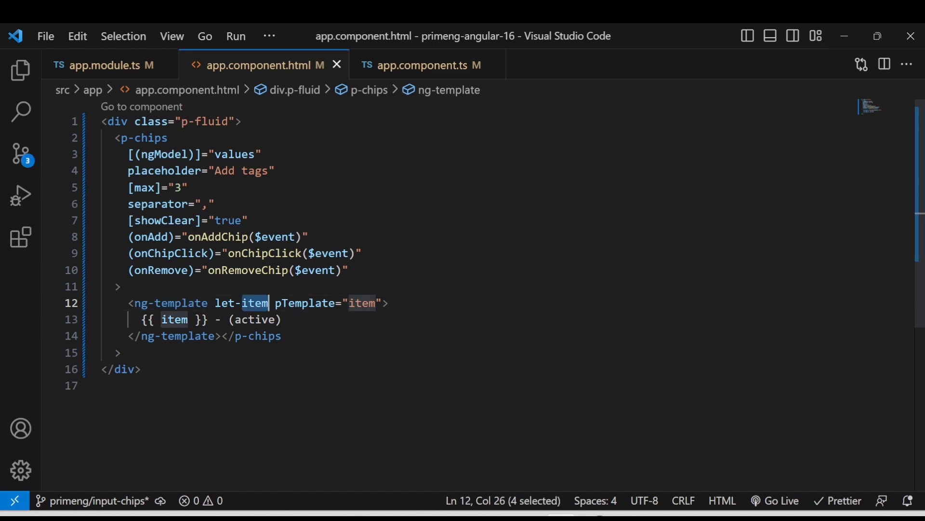
double_click(235, 154)
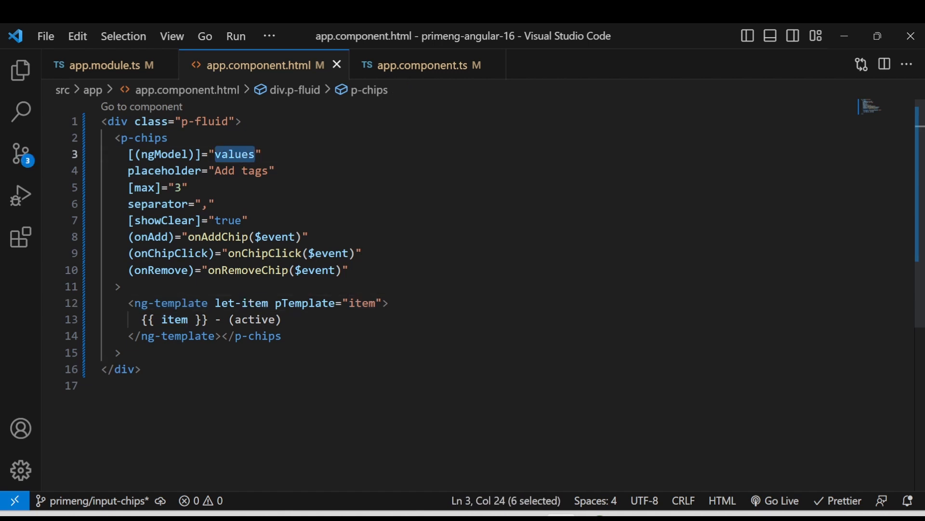
double_click(256, 302)
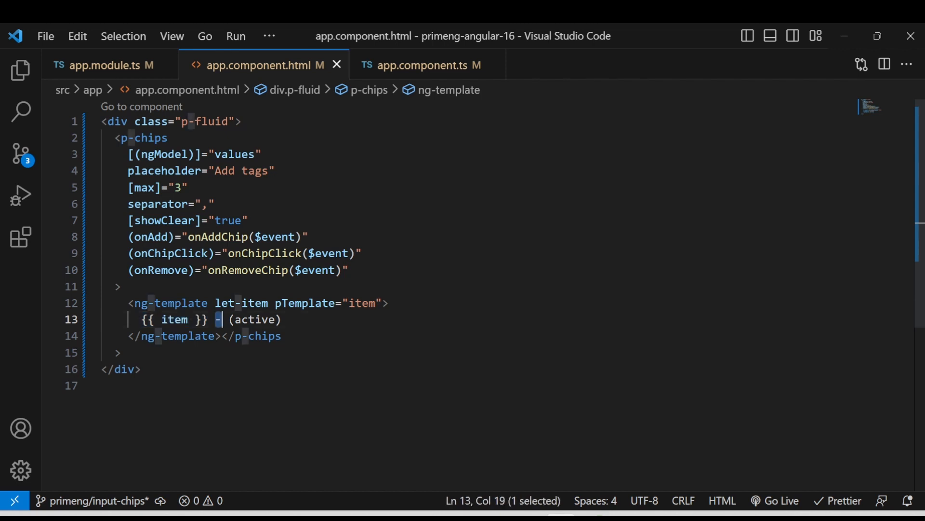
left_click_drag(215, 319, 282, 319)
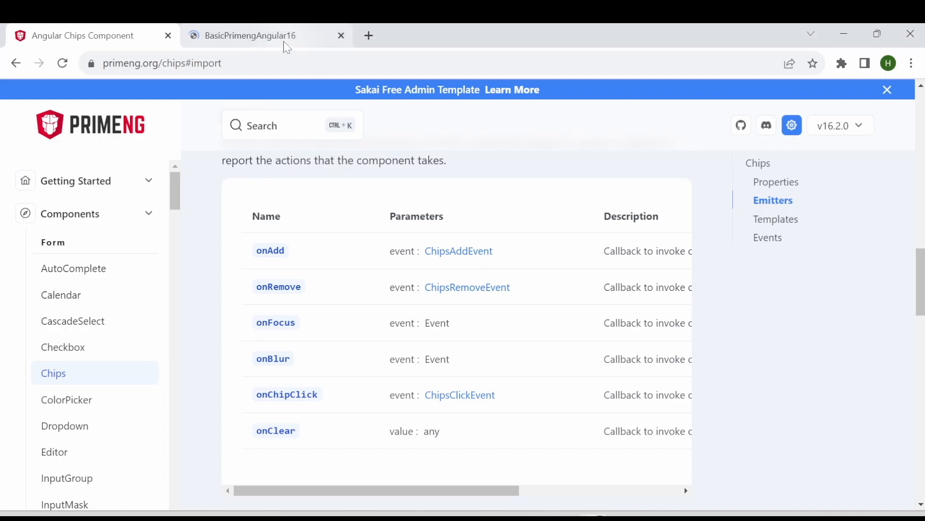
In the localhost:4200 app, type sdasdasd into the chips input.
left_click(250, 36)
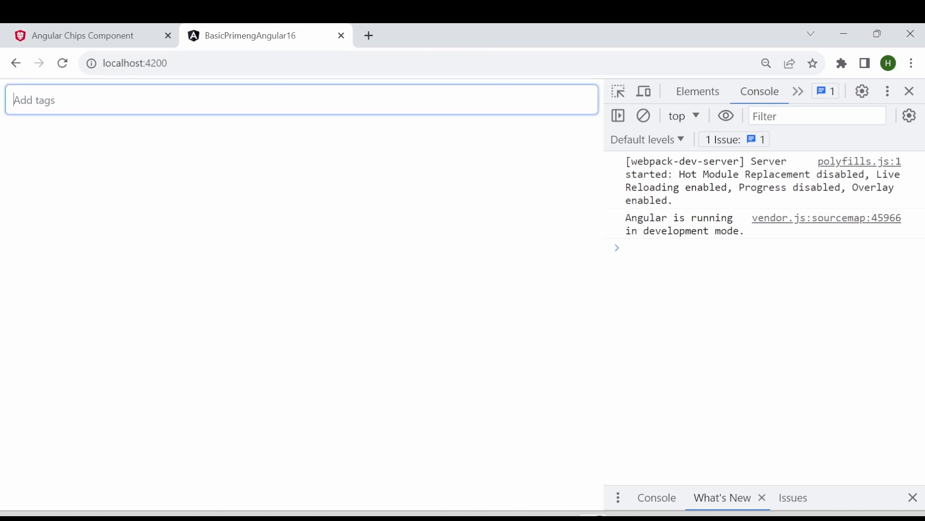
type("sdasdasd - (active")
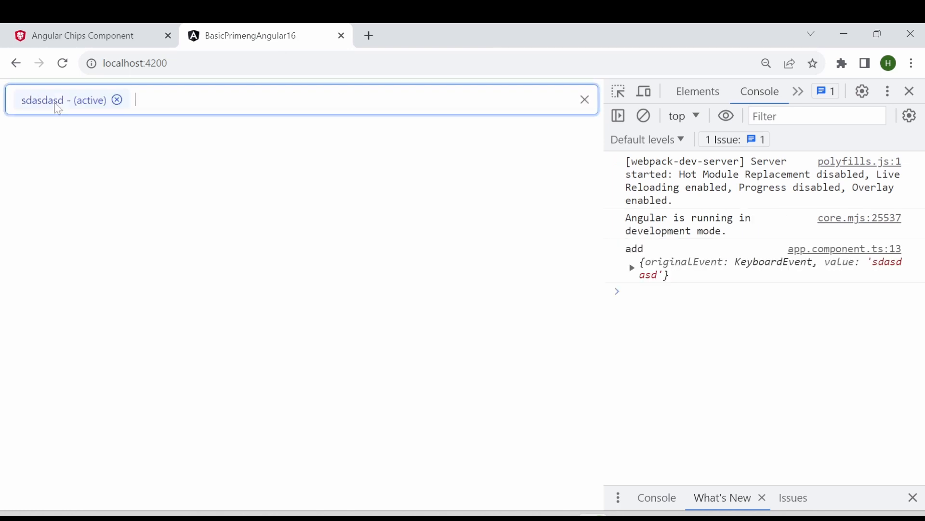
mouse_move(448, 317)
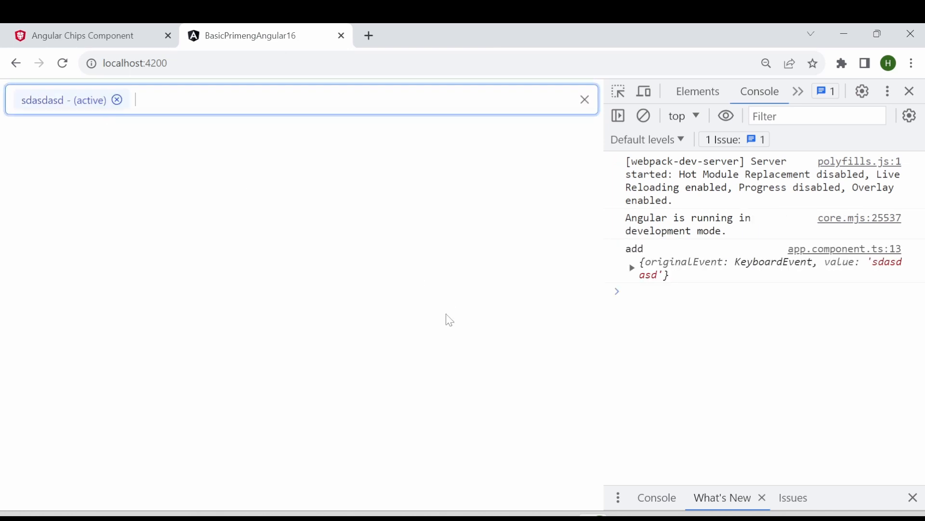
mouse_move(349, 295)
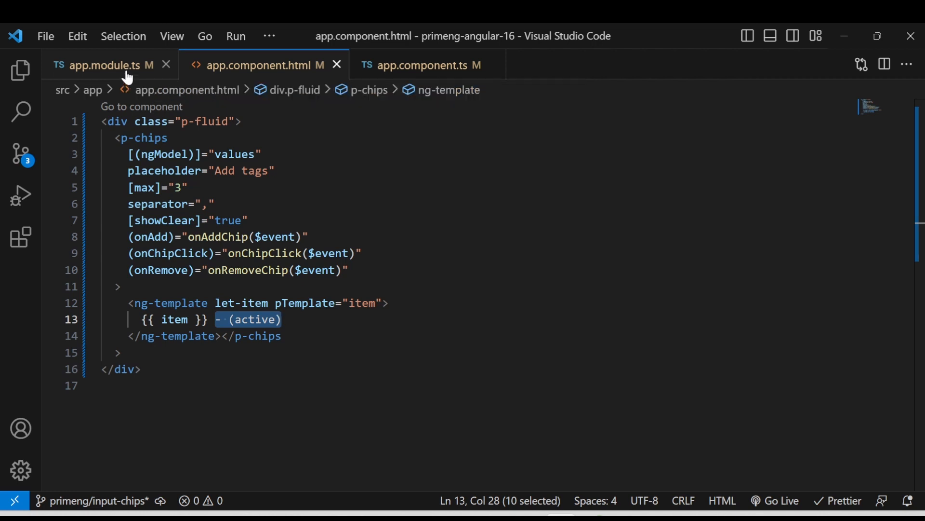
Use ReactiveFormsModule, import FormGroup and FormControl, and bind p-chips via formControlName.
left_click(111, 65)
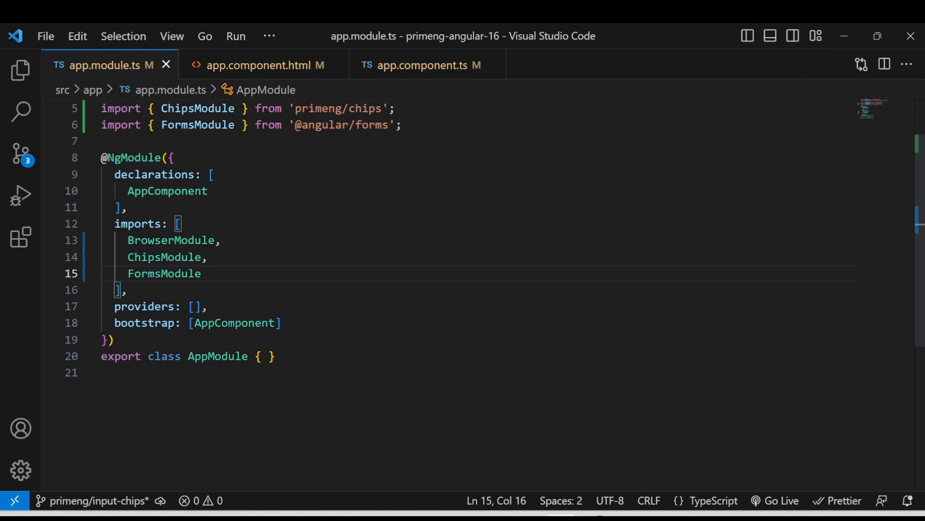
type("Reactive")
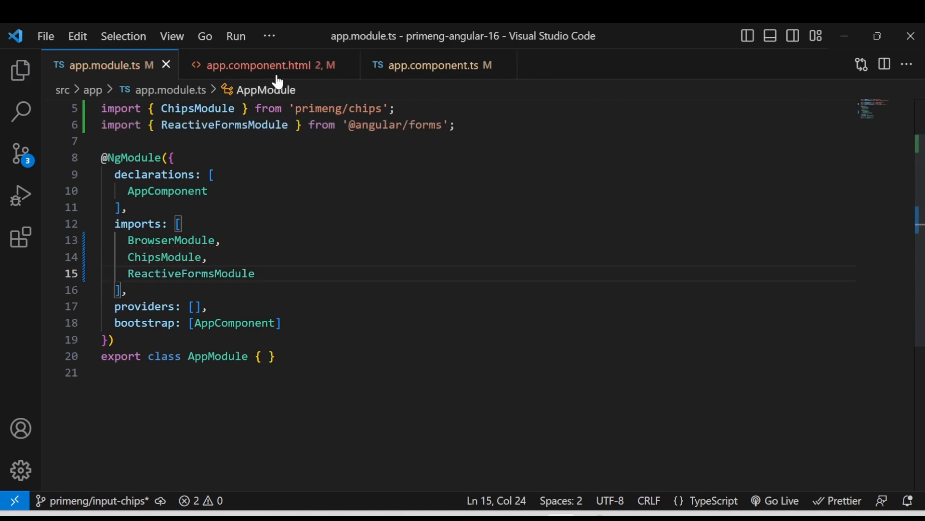
left_click(439, 65)
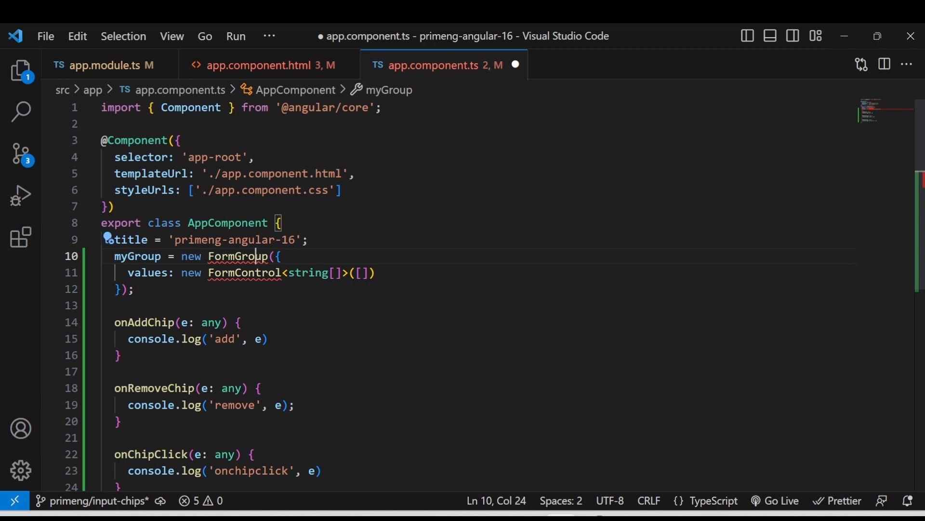
type("import { FormGroup } from '@angular/forms';")
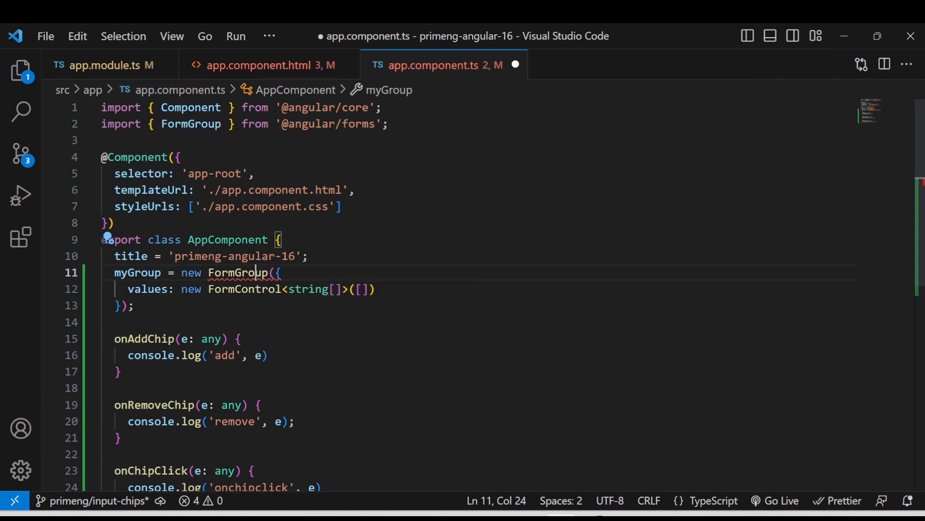
left_click(108, 289)
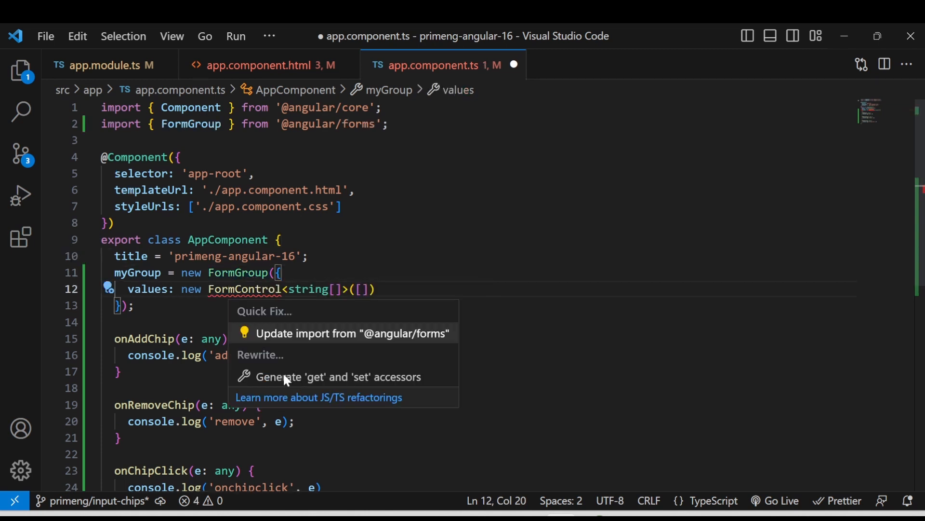
left_click(353, 333)
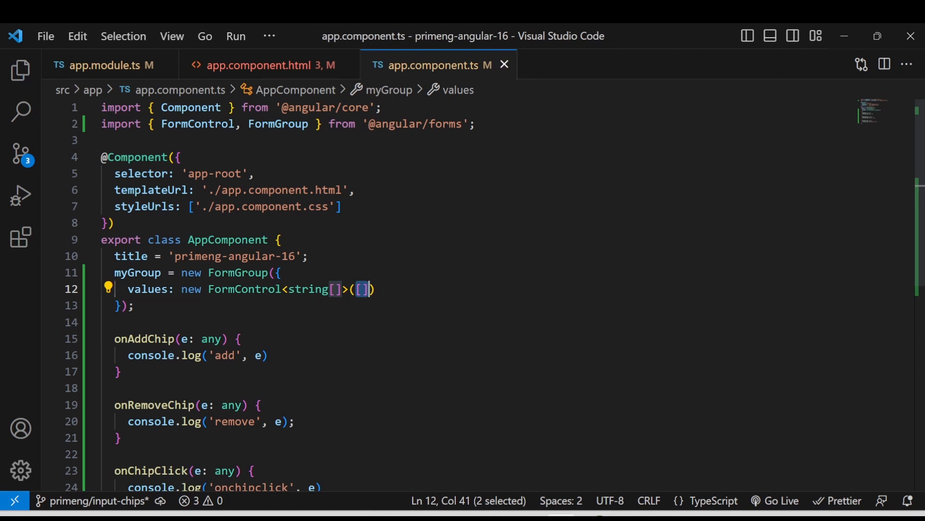
left_click(269, 65)
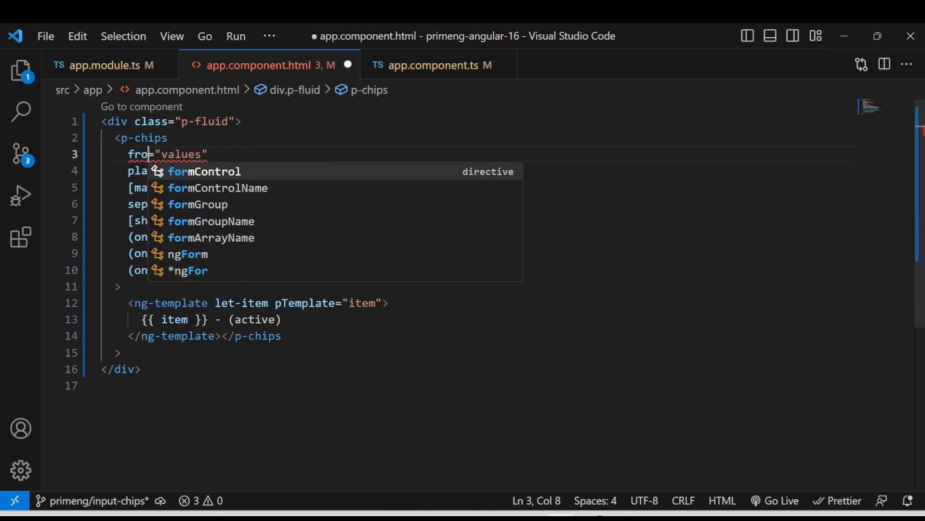
left_click(217, 187)
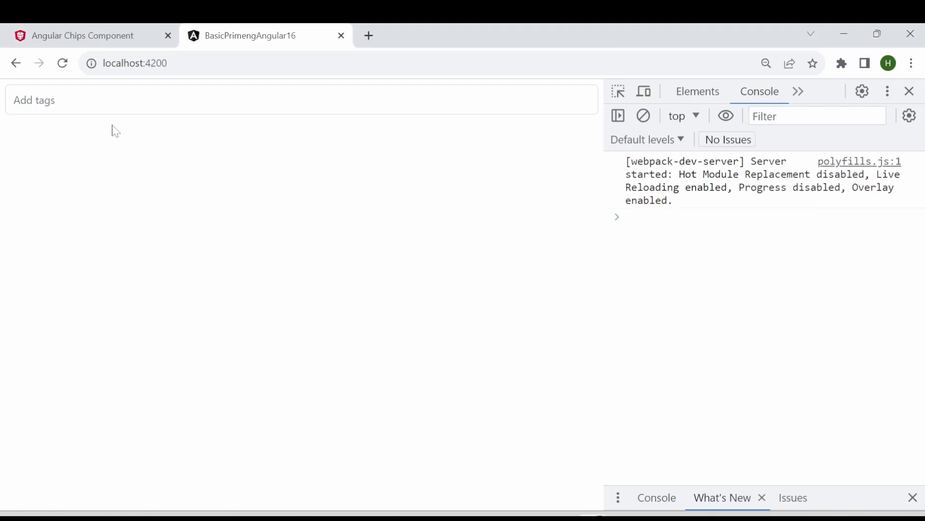
After noting the NG01050 formGroup error, add a 'dasdasd' chip to confirm it shows '- (active)' and logs.
type("asdasd")
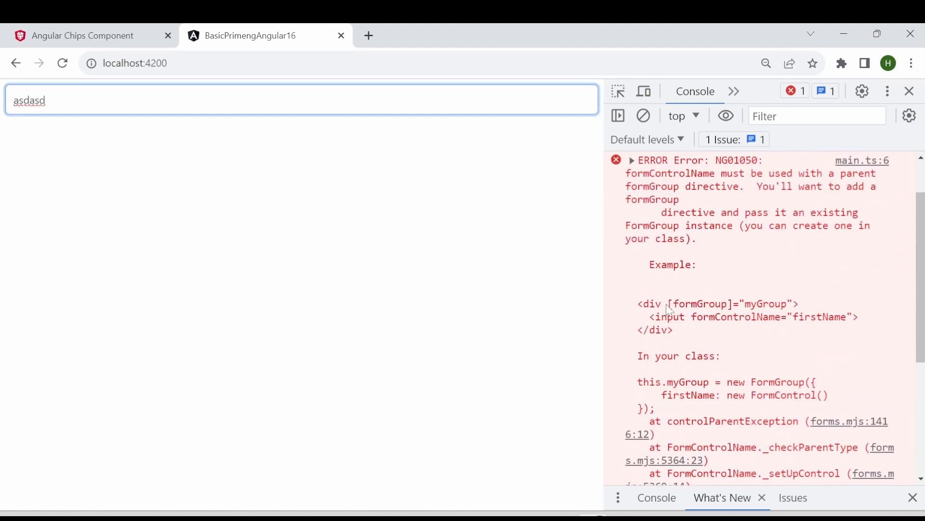
left_click_drag(667, 303, 792, 303)
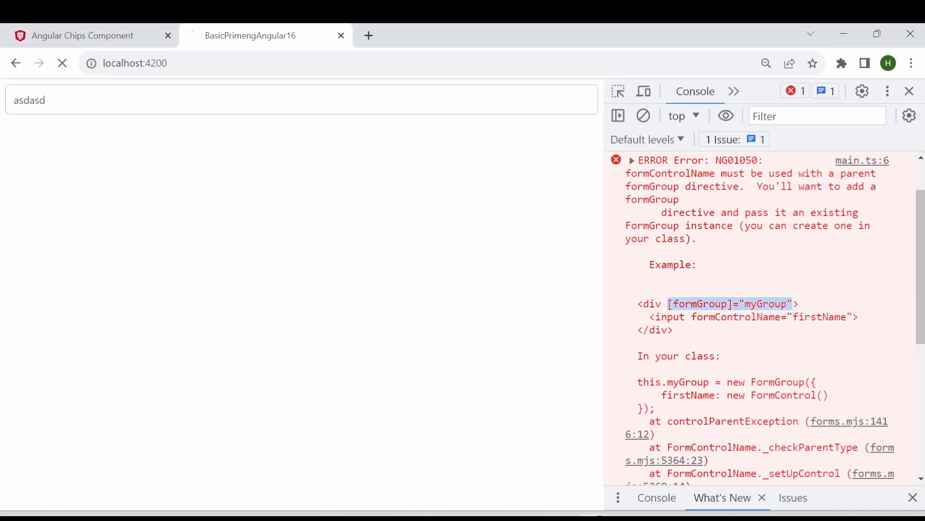
left_click(61, 63)
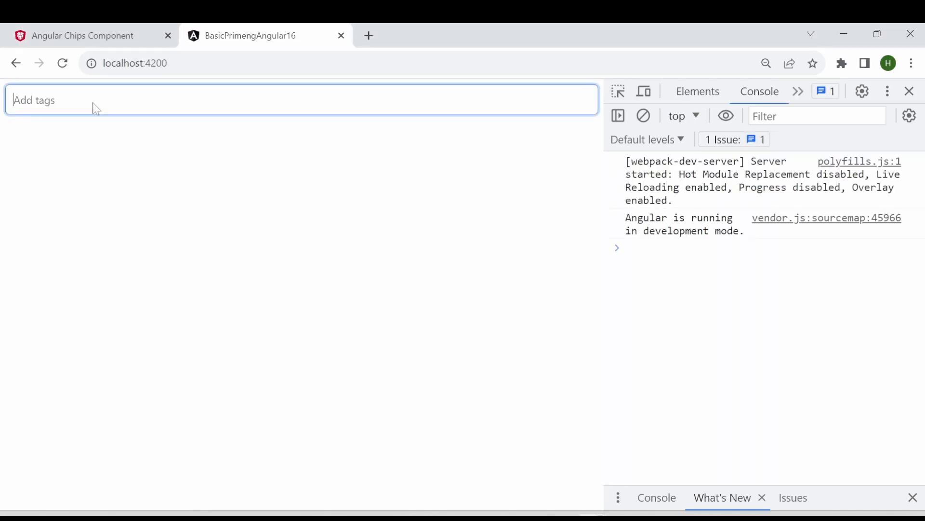
type("dasdasd - (active")
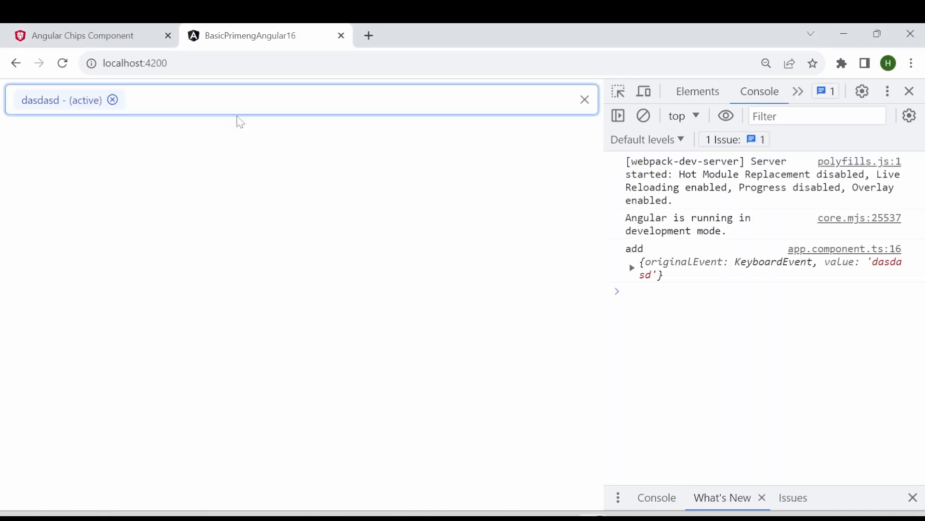
mouse_move(169, 192)
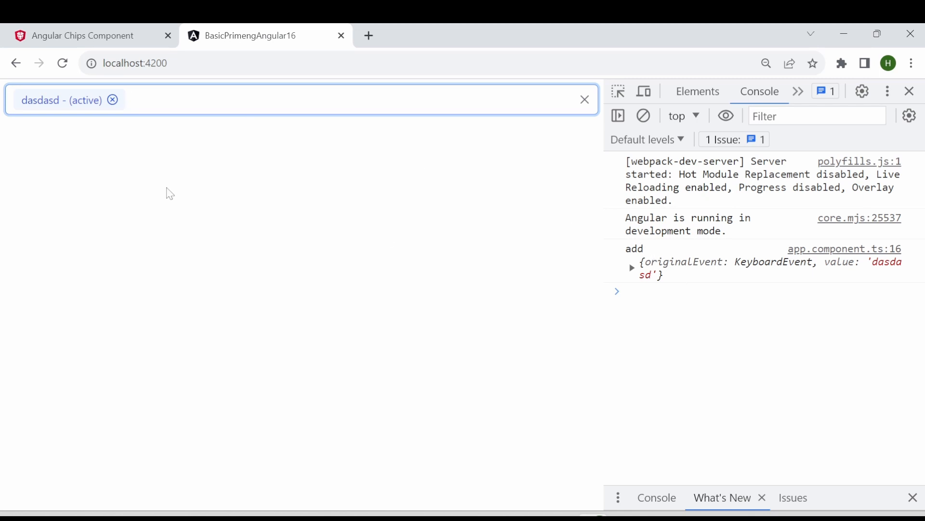